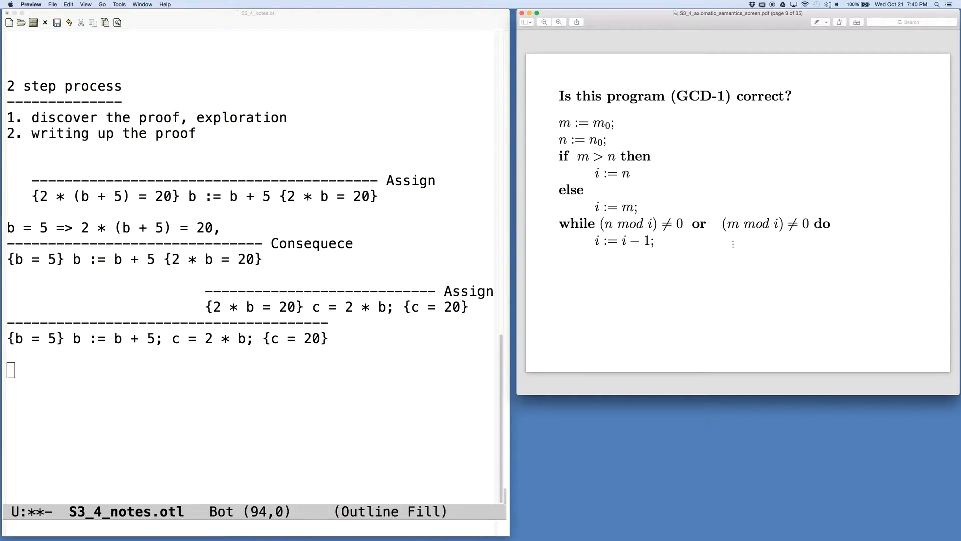
mouse_move(708, 271)
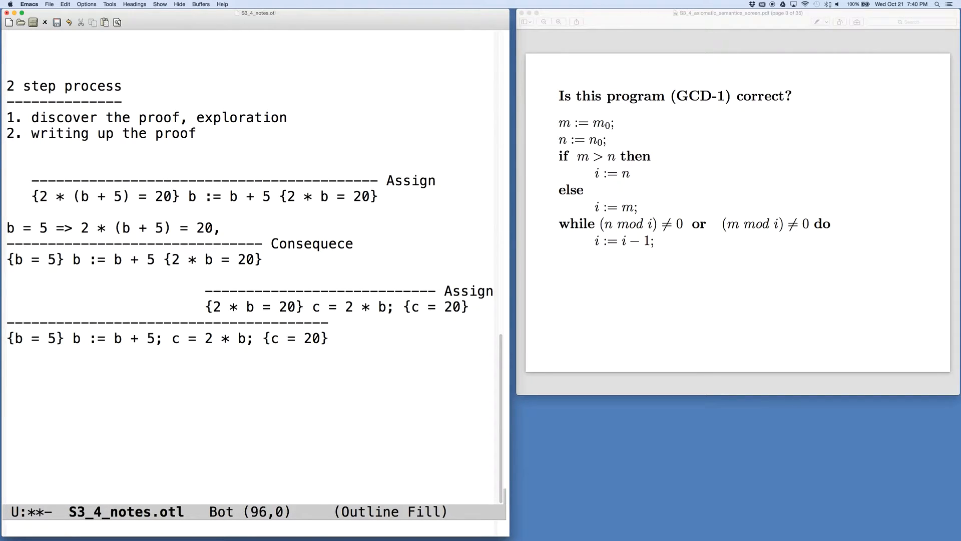
Step: Type the triple { m0 >= 1, n0 >= 1 } GCD-1 { i = gcd(m0, n0 at the buffer end
text({)
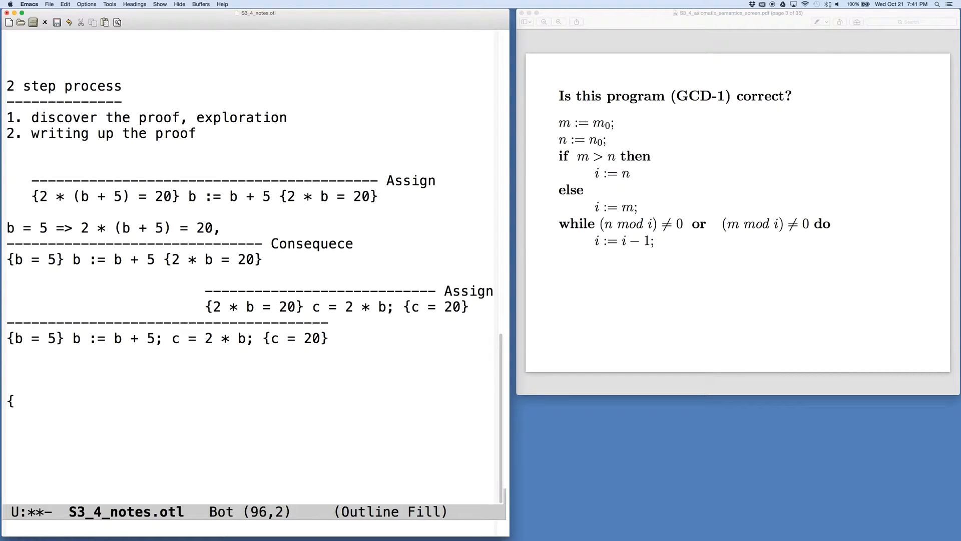
text(m0)
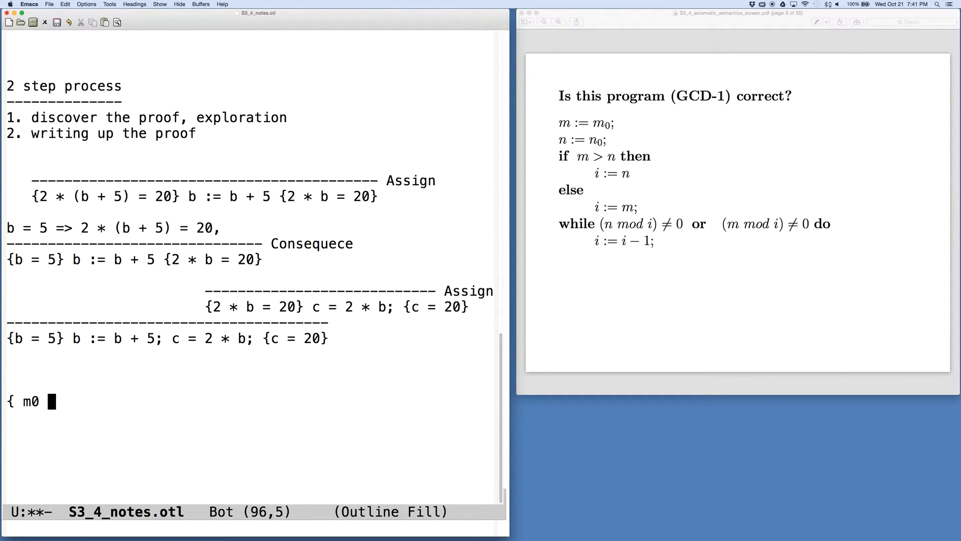
text(>= 1,)
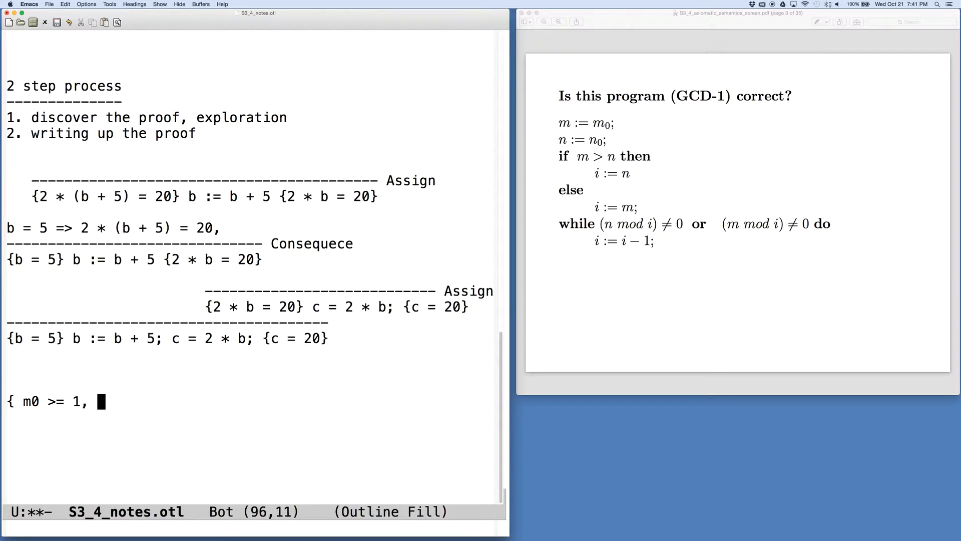
text(n0)
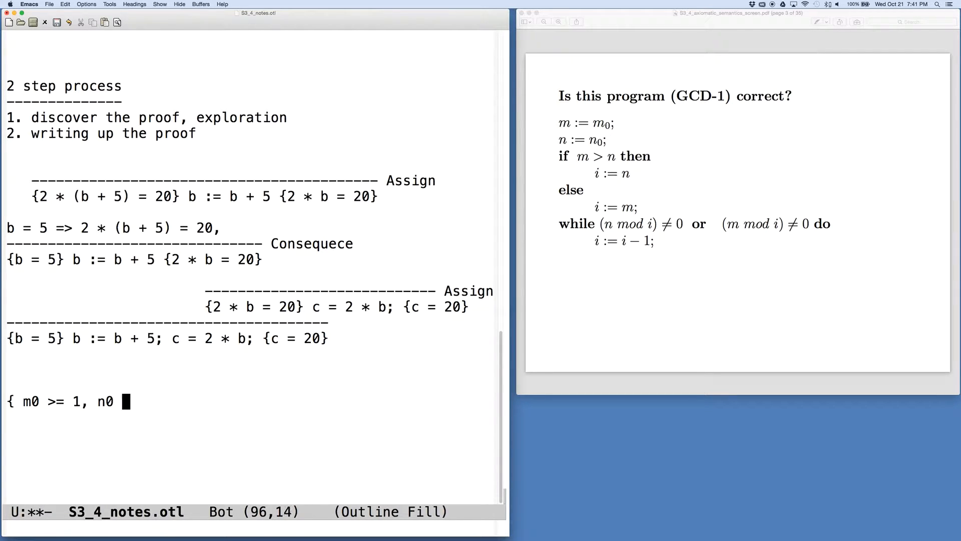
text(>= 1)
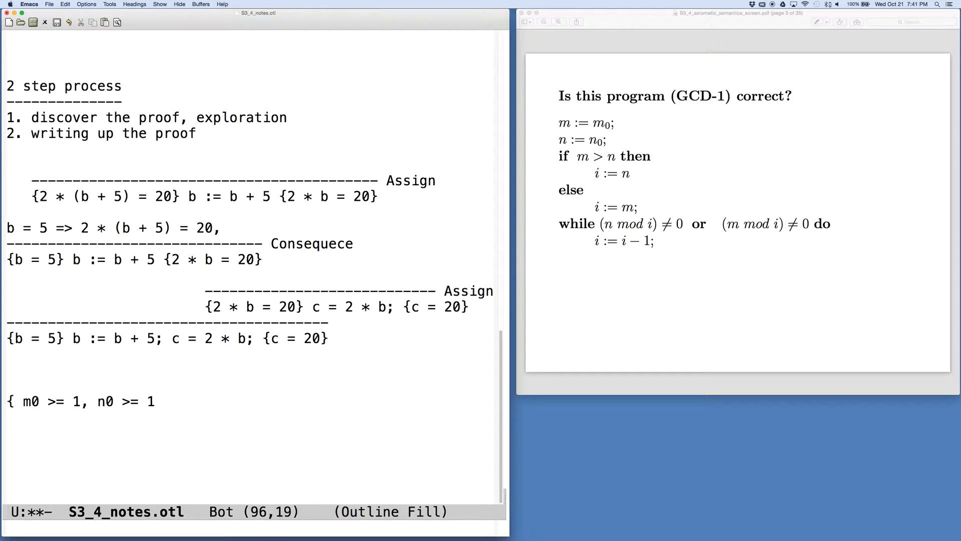
text(})
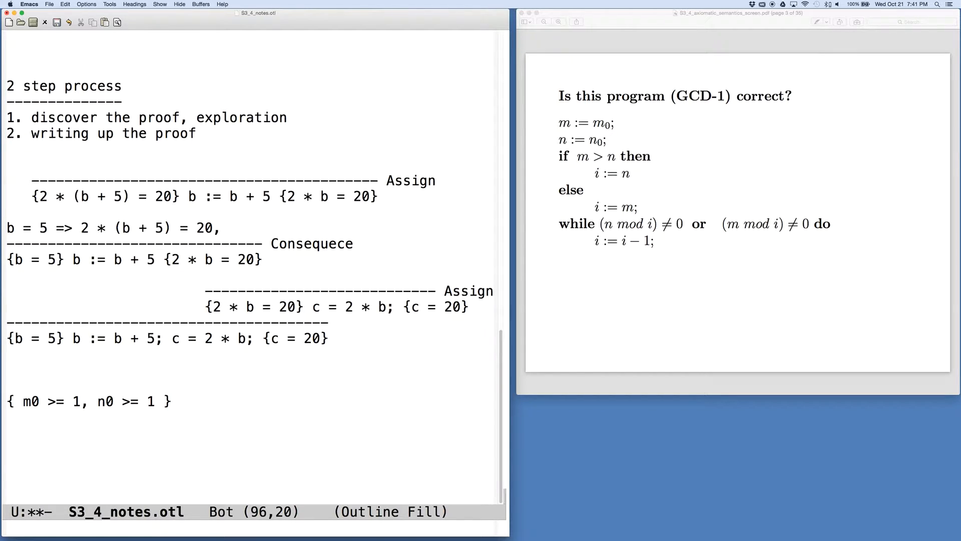
text(GCD_)
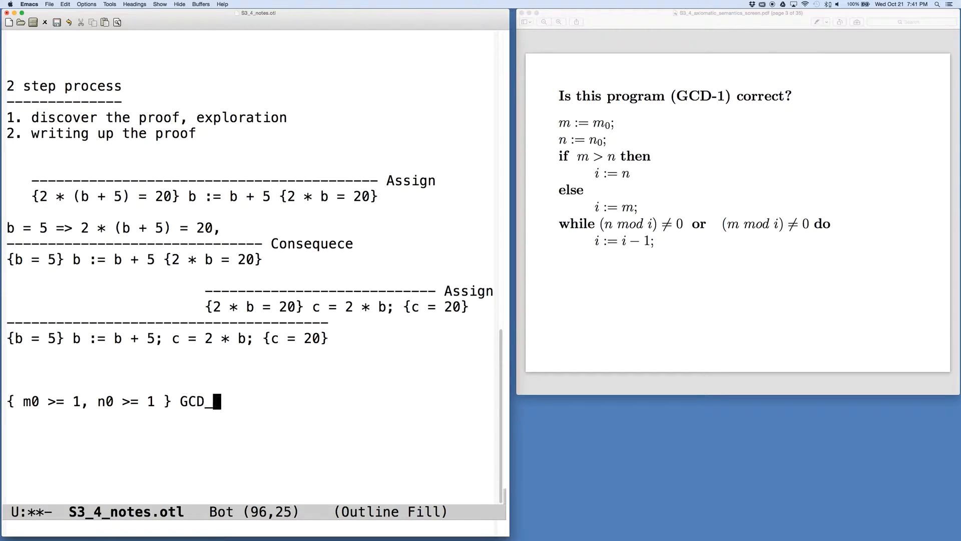
text(-1 {)
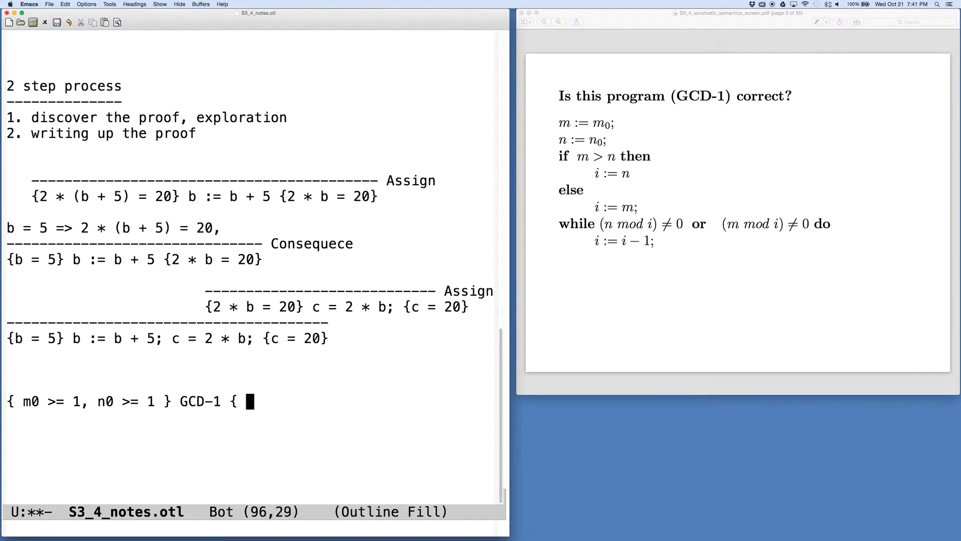
text(i = gcd)
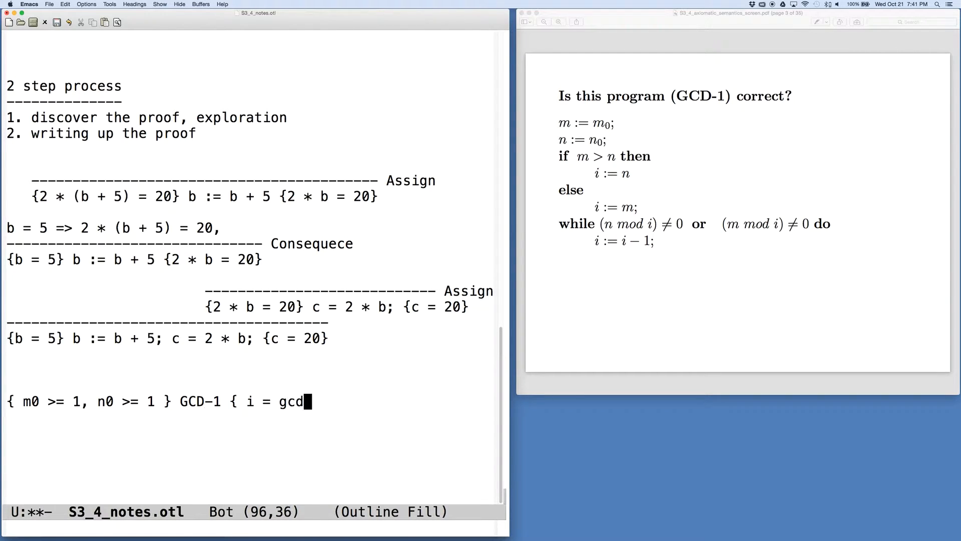
text((mn)
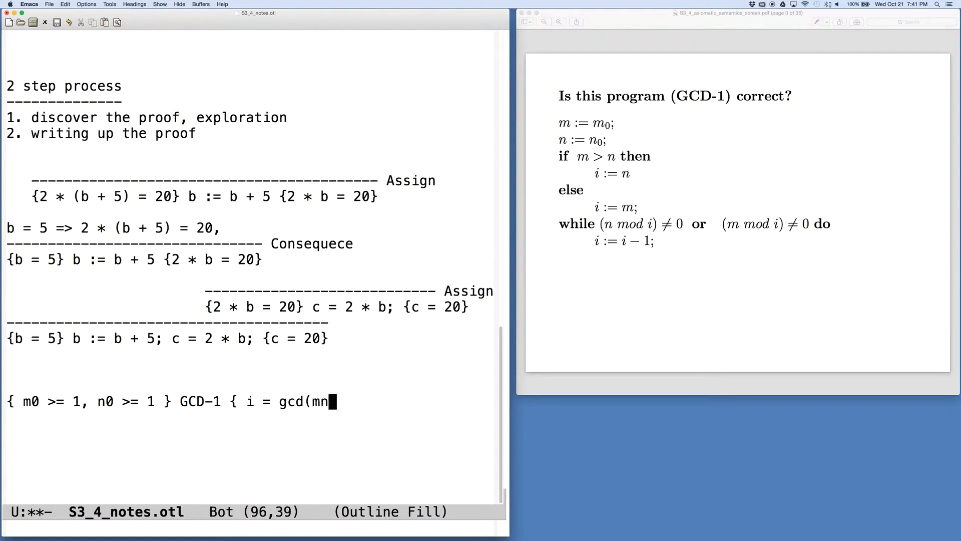
text(0, n)
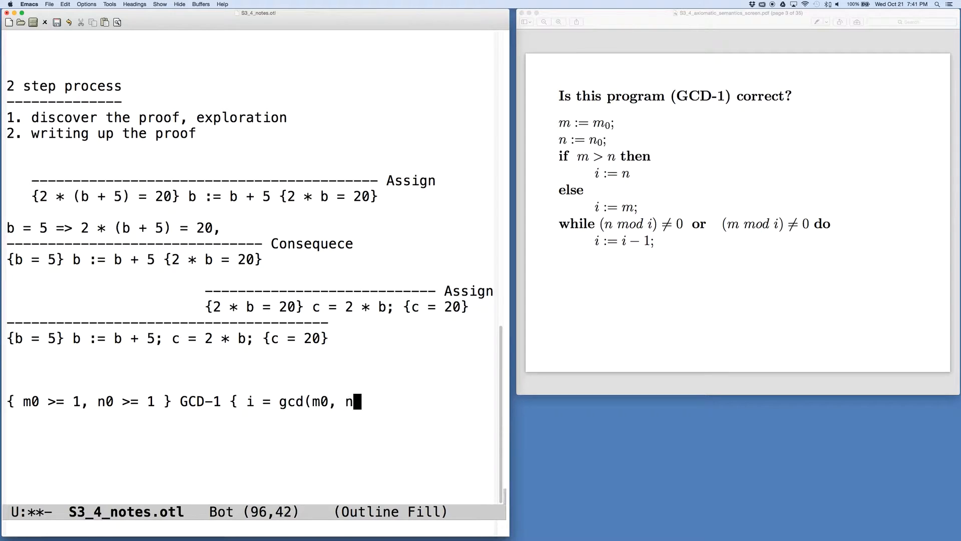
text(0) })
click(250, 386)
text(----------------------------------------------)
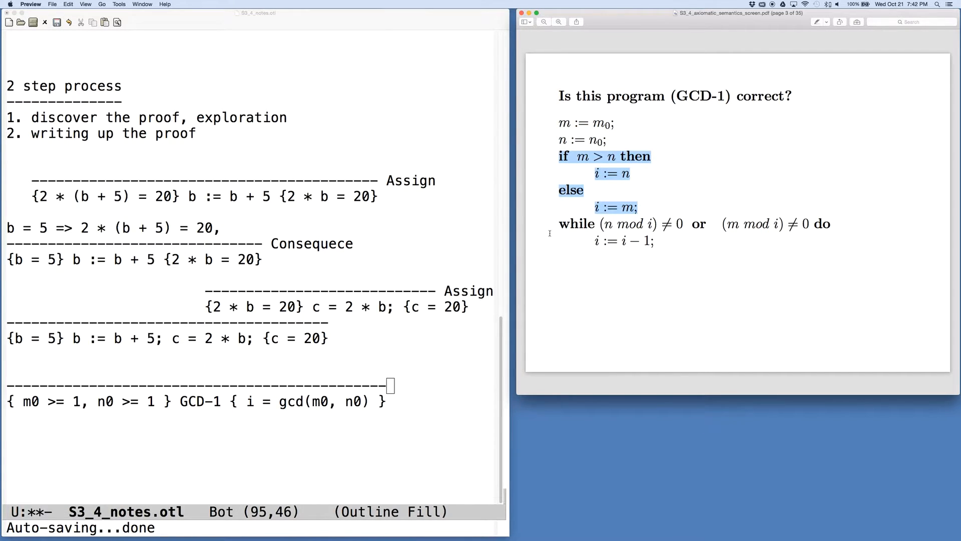
Step: Select the while loop lines on the Preview slide
drag(564, 156, 655, 241)
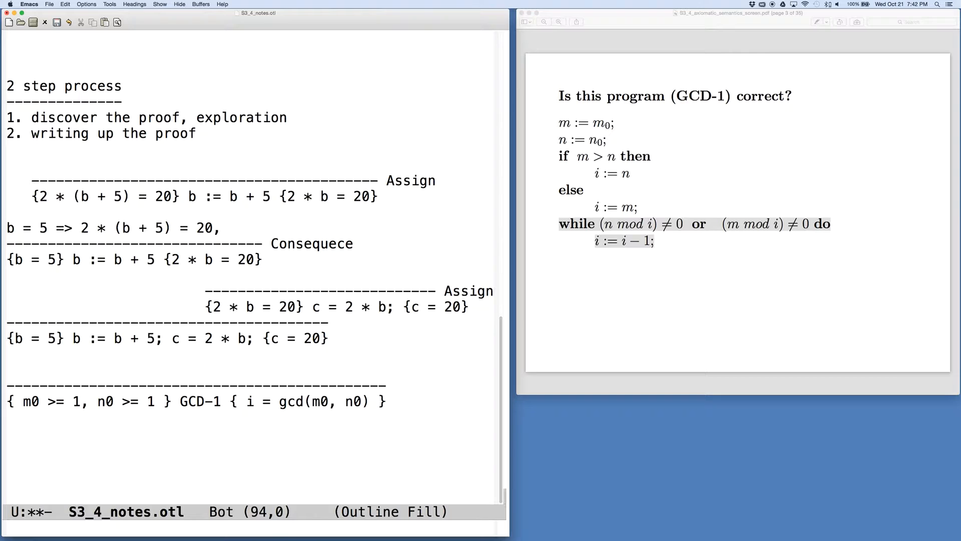
Step: Type the note 'work from the back, work from the post condition' above the dashed rule
text(work from the back, work from the p)
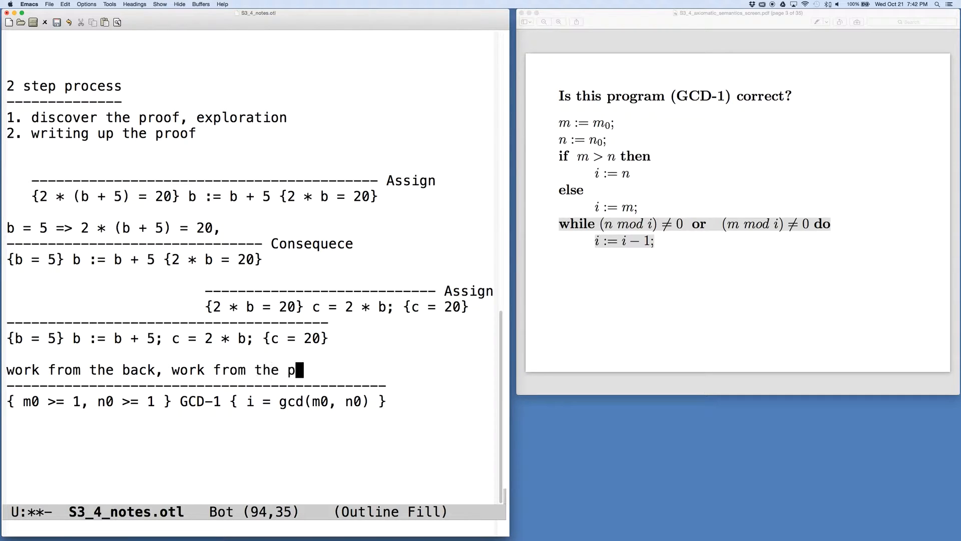
text(ost condition)
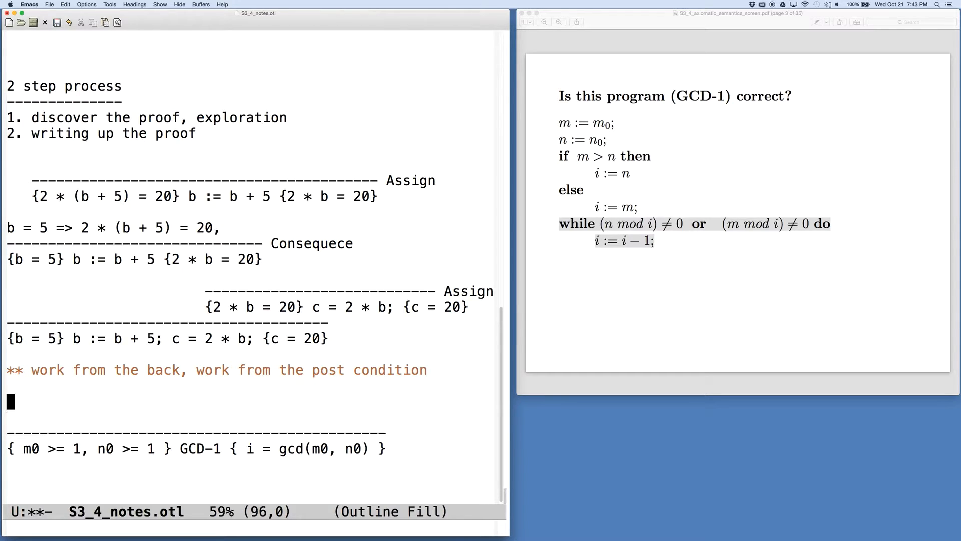
mouse_move(676, 267)
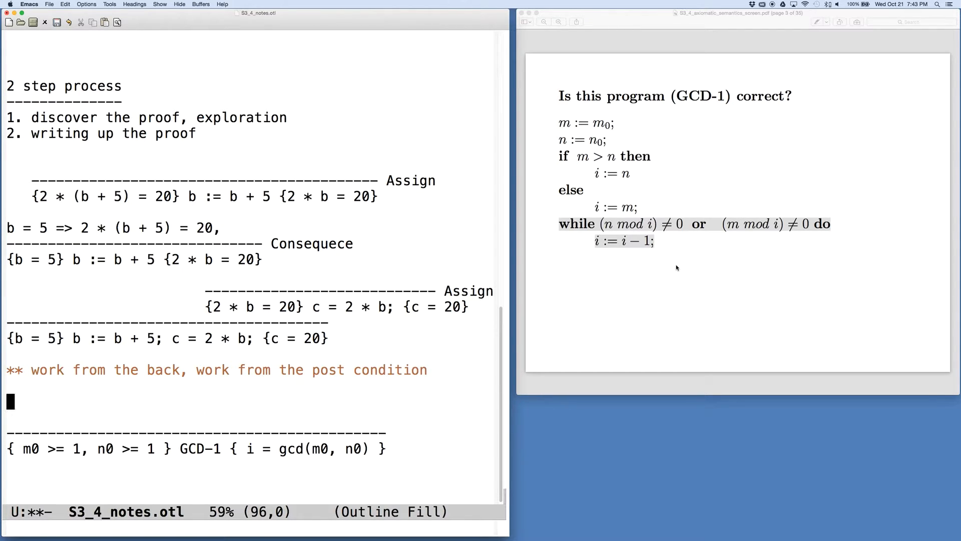
Step: Paste the while (n mod i)/=0 or (m mod i)/=0 loop into Emacs and fix its spacing
drag(558, 224, 655, 241)
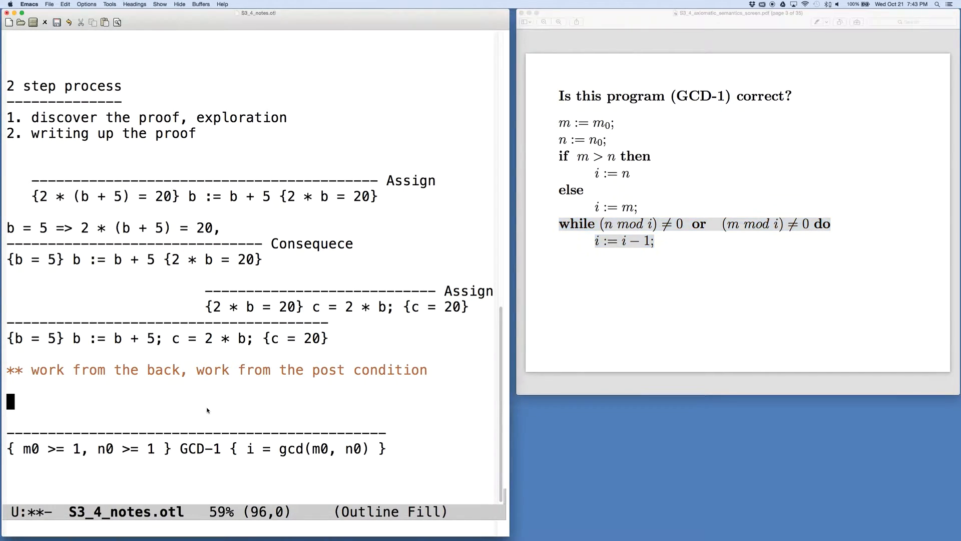
text(while(nmodi)/=0 or (mmodi)/=0do)
text(i := i - 1;)
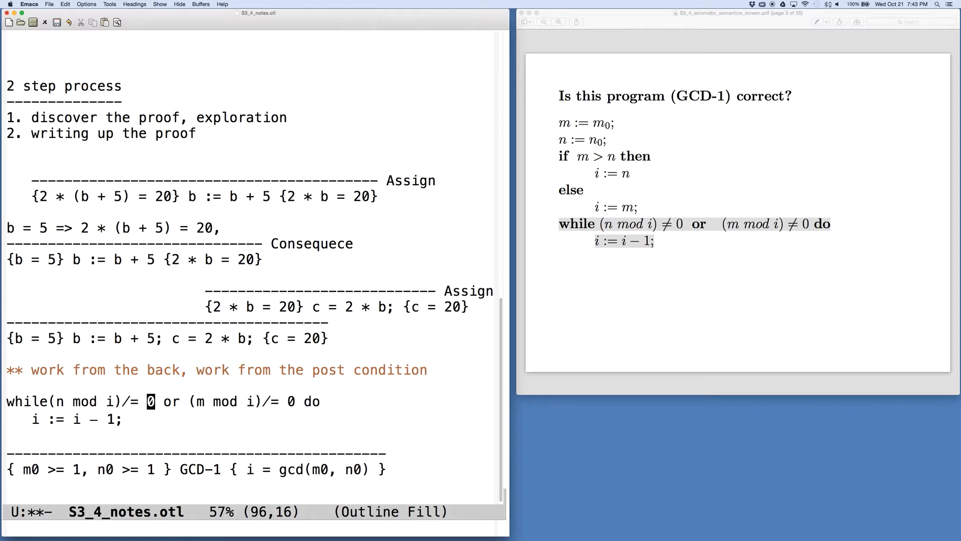
click(42, 401)
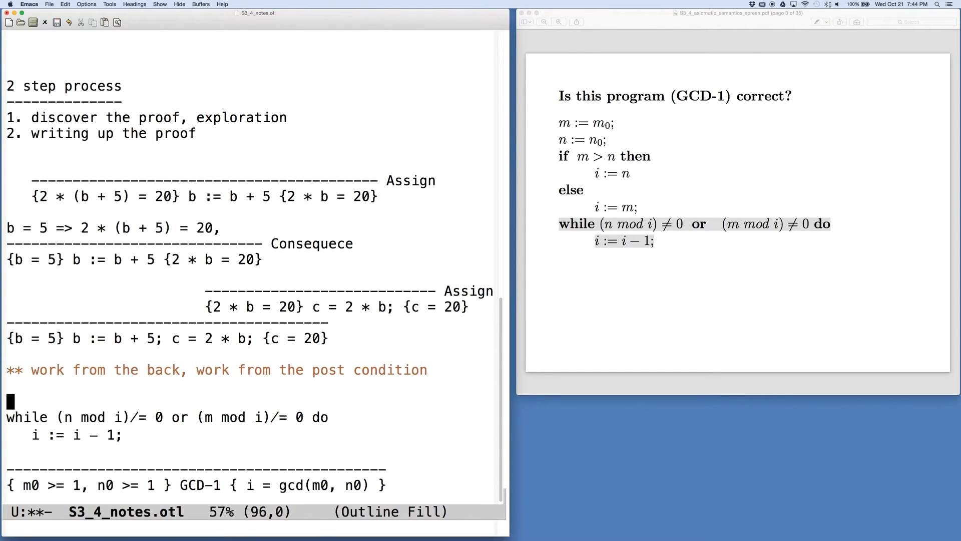
Step: Define cond = (n mod i)/= 0 or (m mod i)/= 0, noting i is not a divisor of n nor m
text(cond = (n mod i)/= 0 or (m mod i)/= 0)
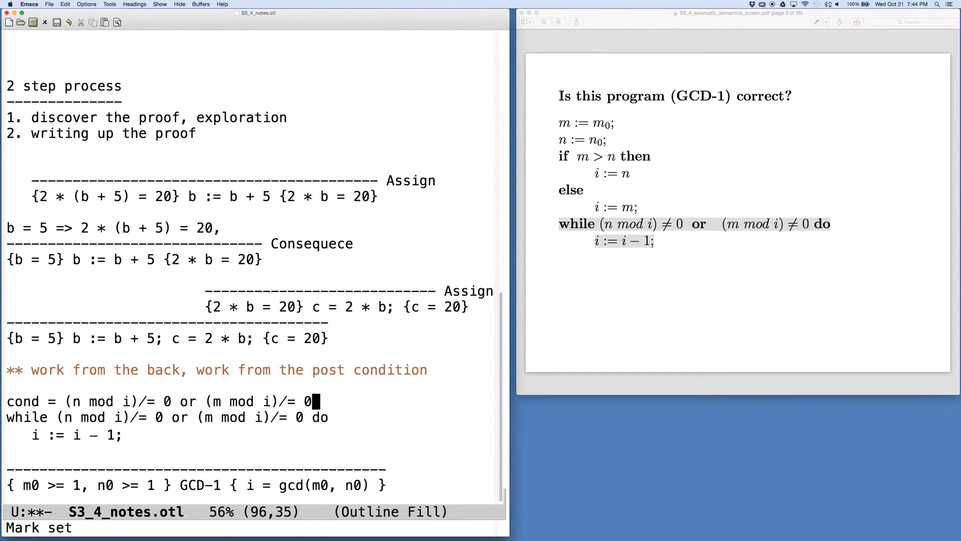
key(return)
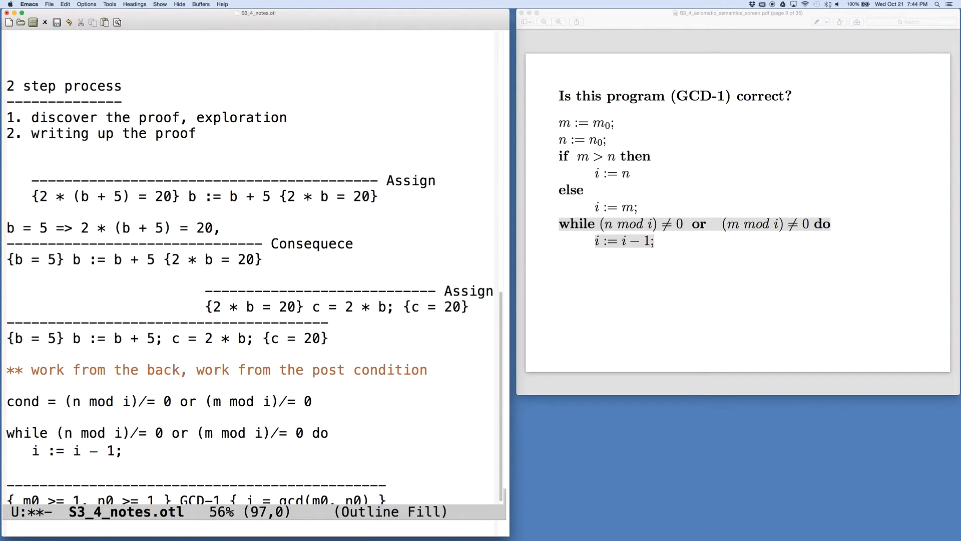
click(9, 401)
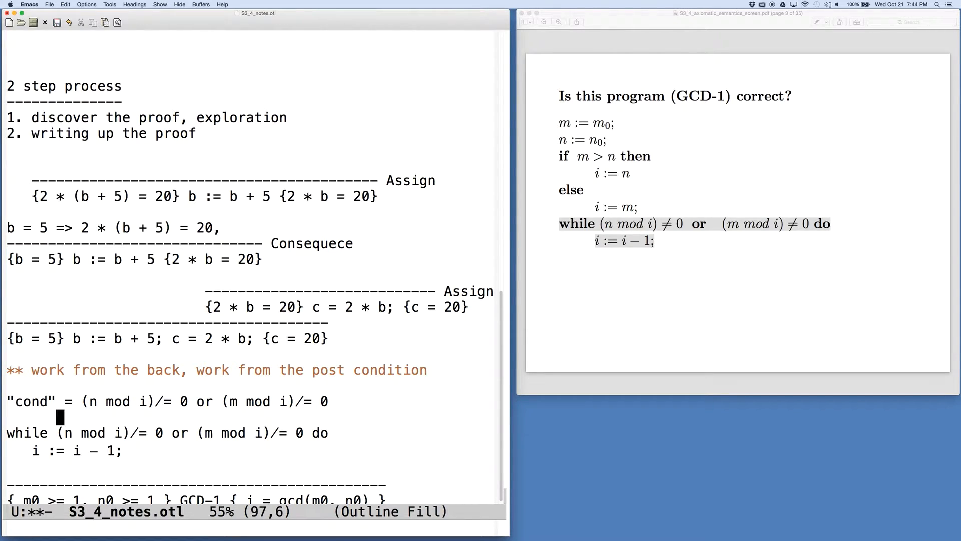
text(- i is)
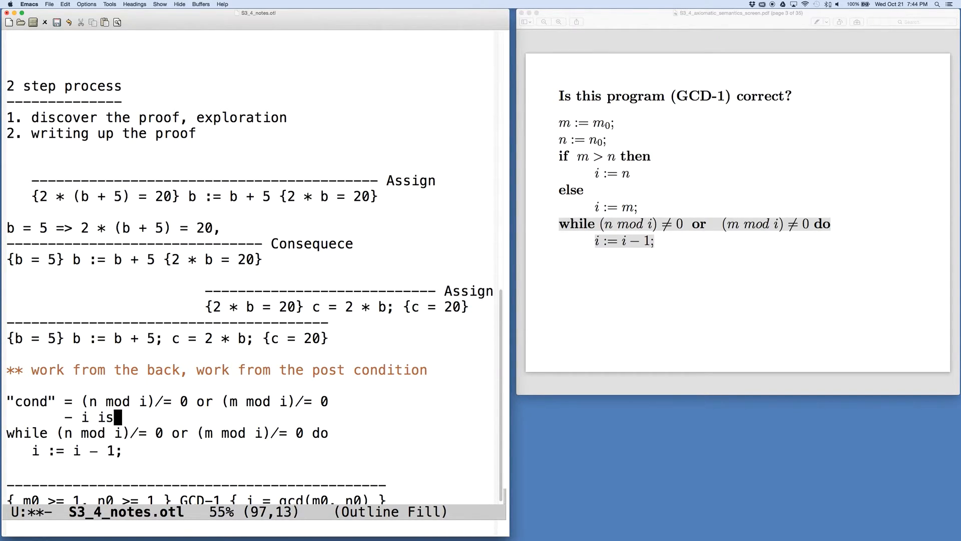
text(not a dvi)
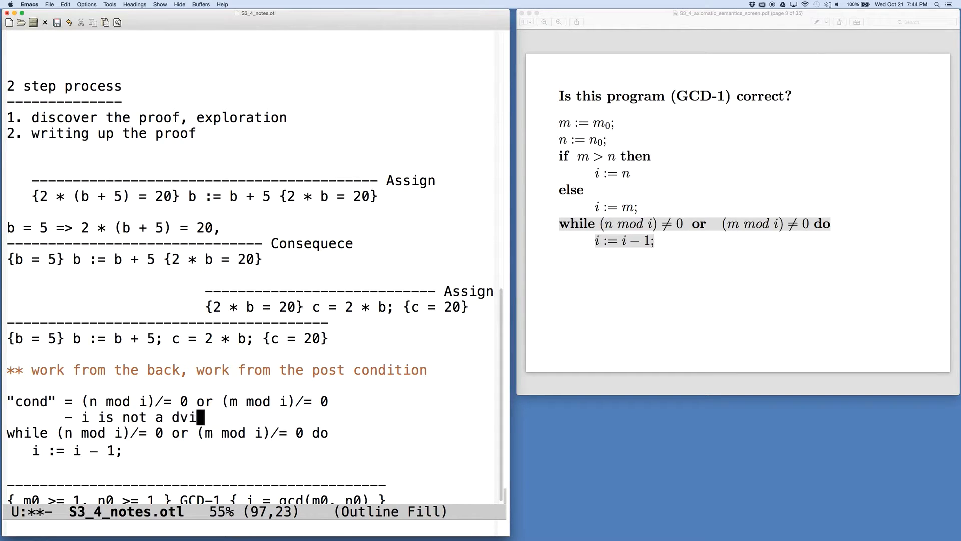
text(isor of)
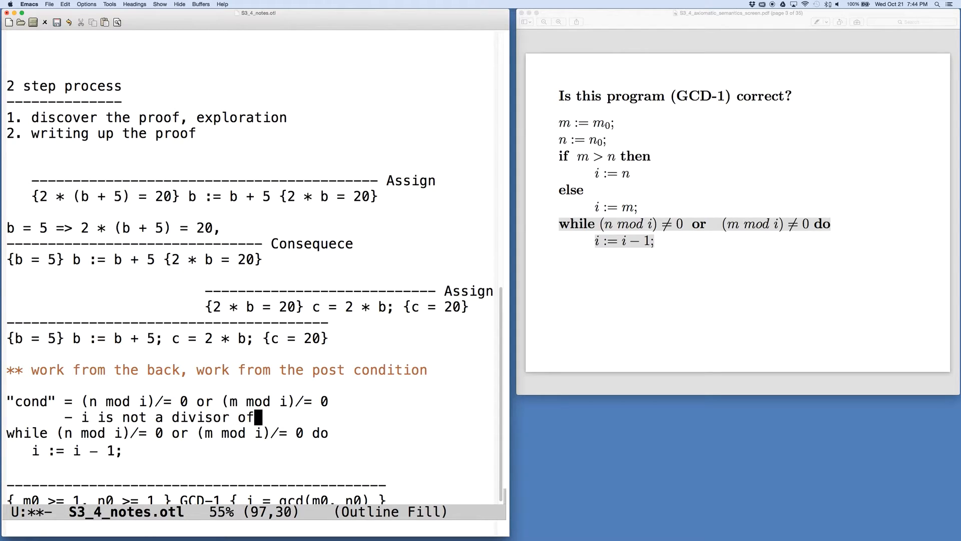
text(n nor m)
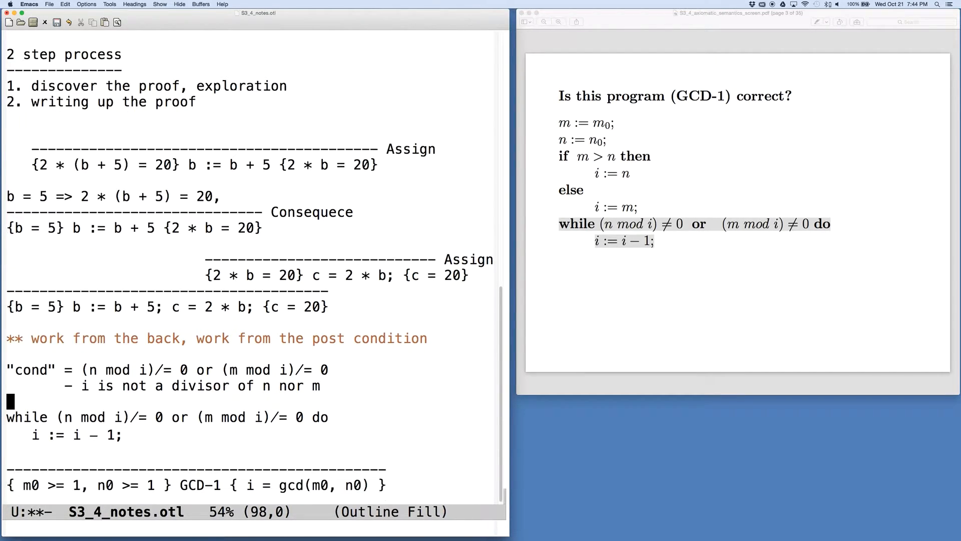
Step: Type the loop invariant line 'LI - i > all common divisors'
scroll(down, 3)
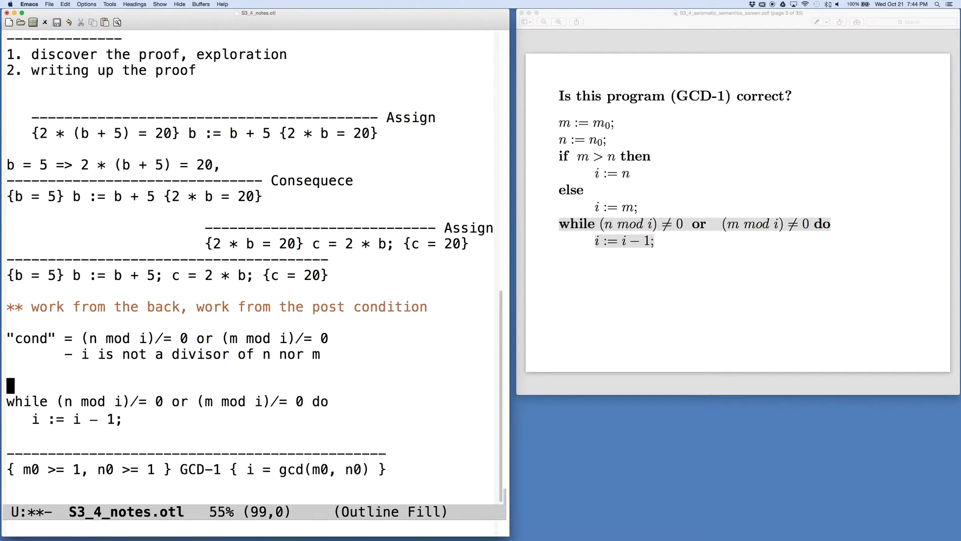
text(LI -)
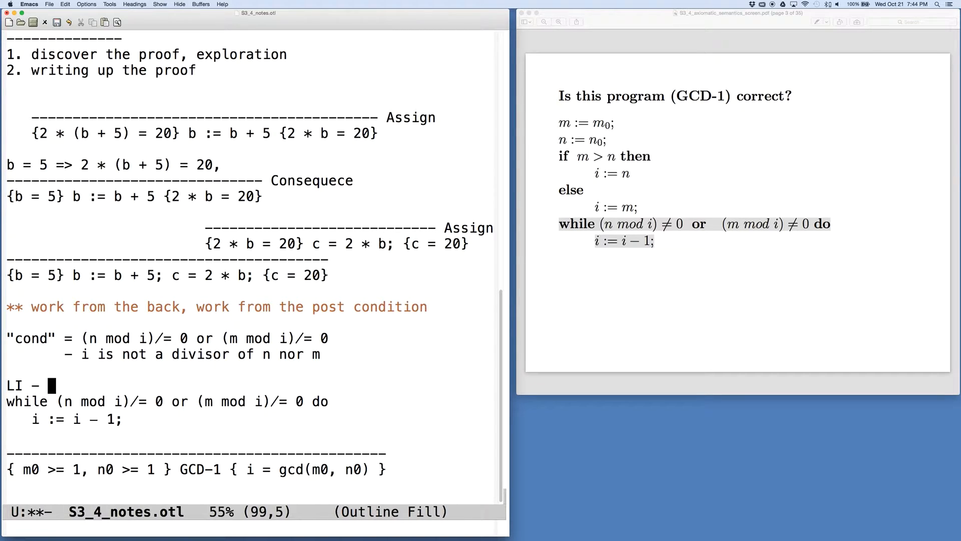
text(i)
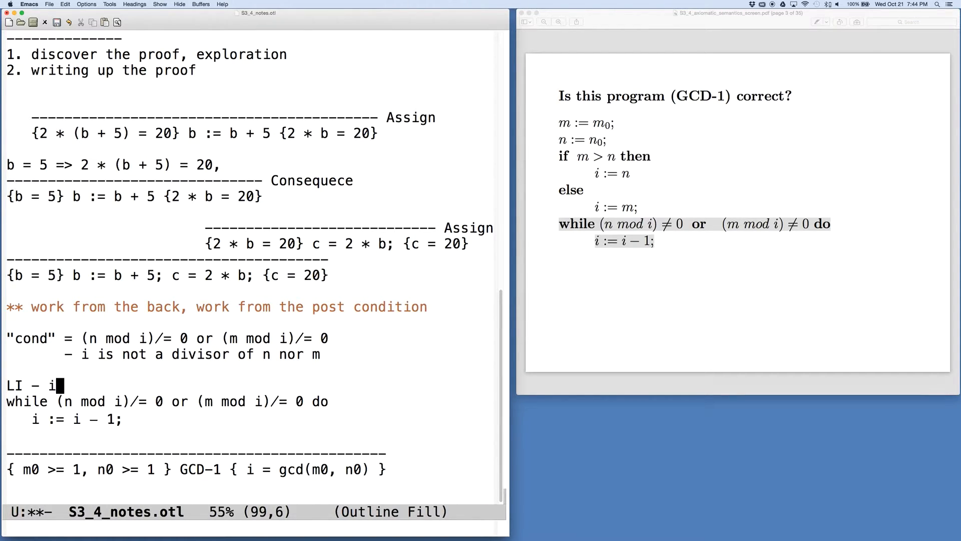
text(>)
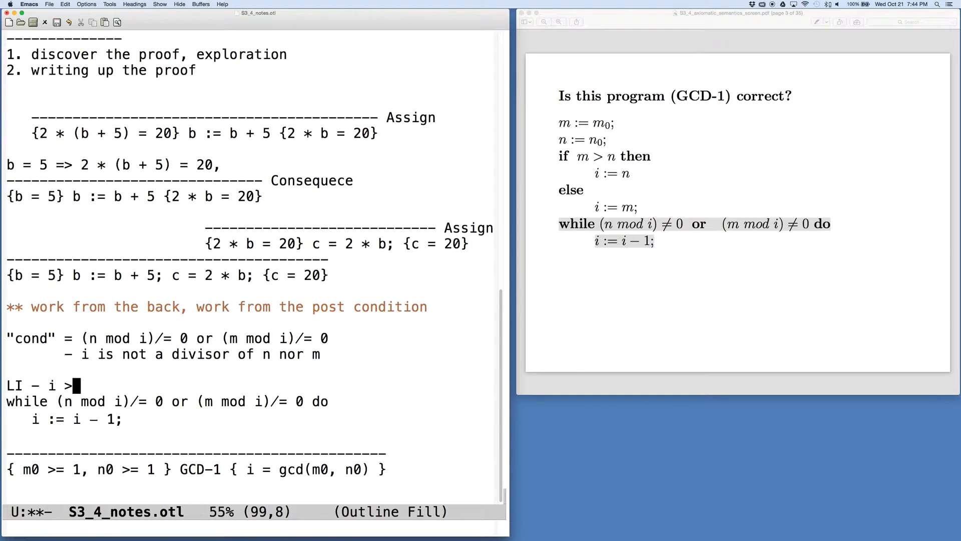
text(all co)
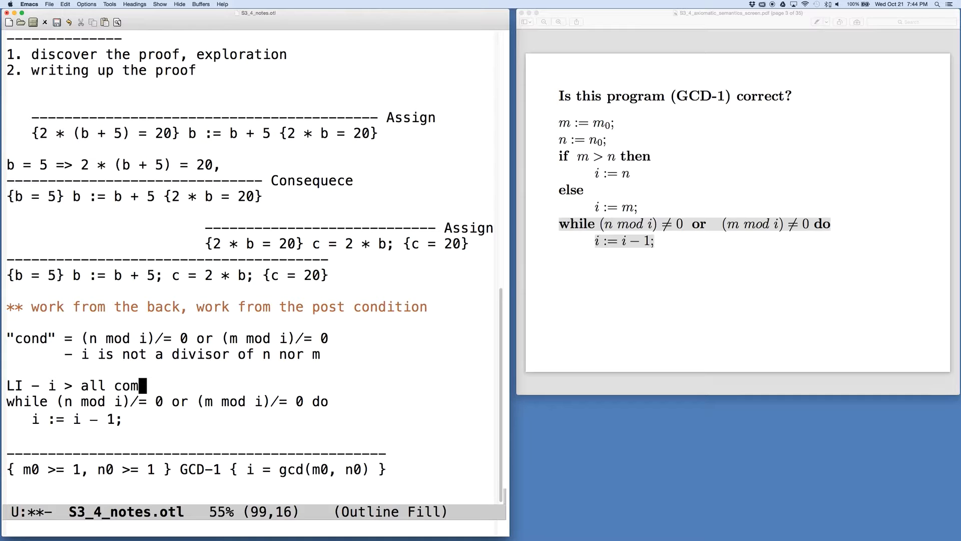
text(mon)
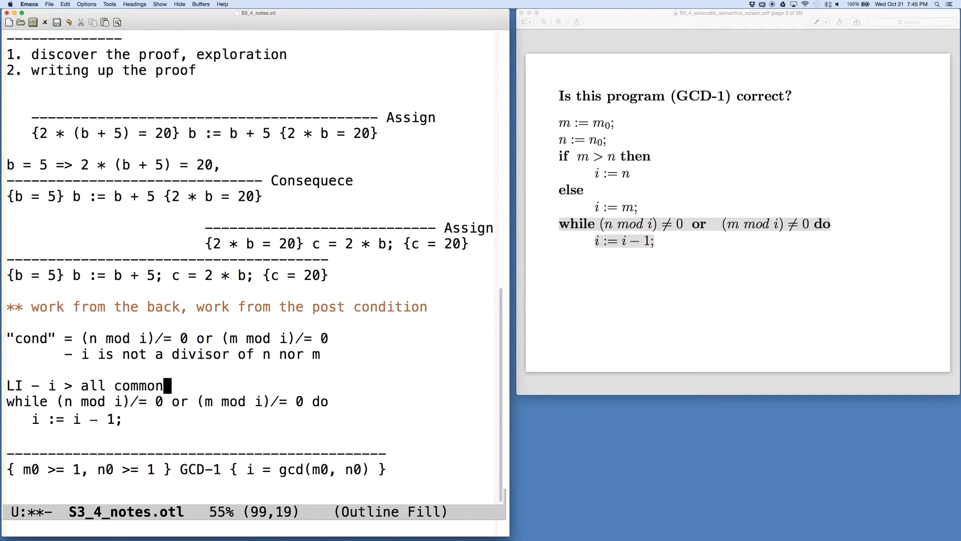
text(divisors)
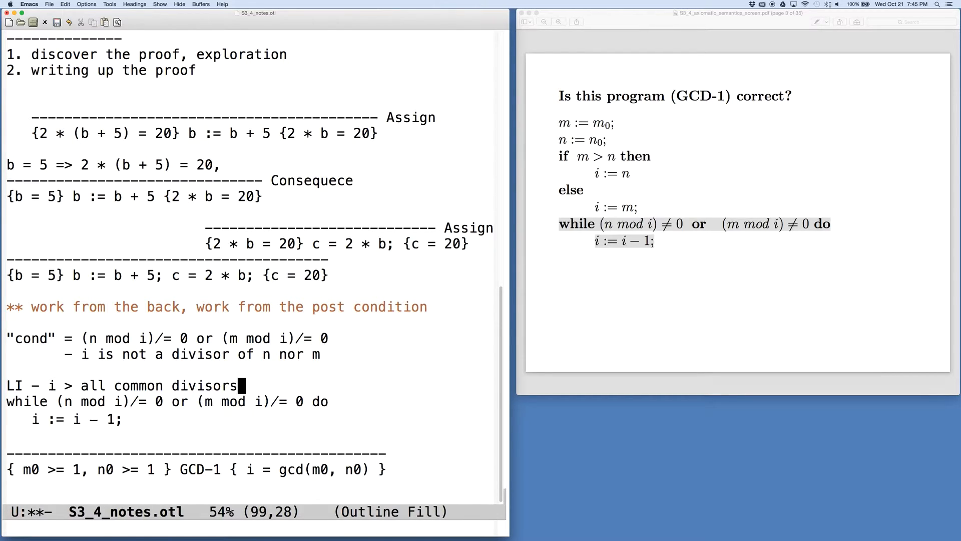
Step: Rewrite the invariant as '\for j, j > i j is not a common divisor of n and m'
key(left)
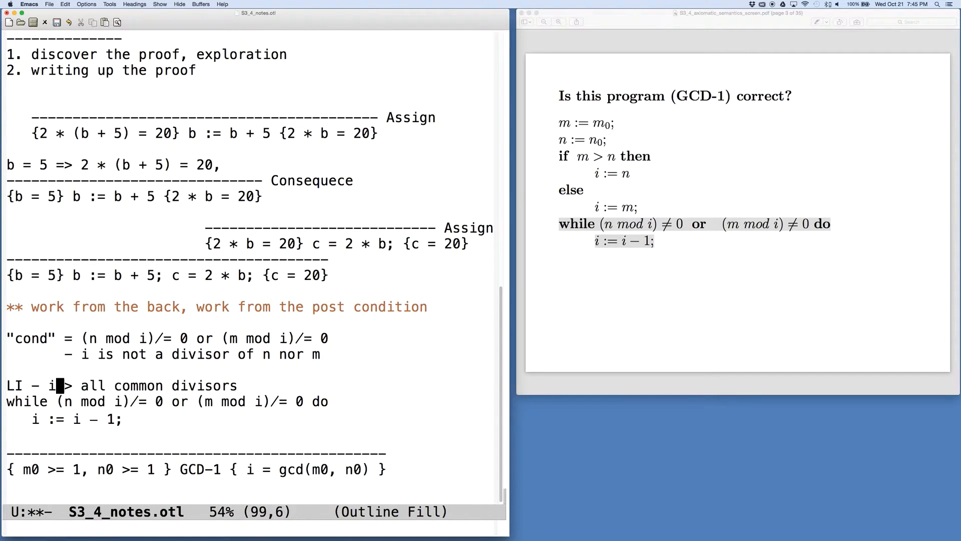
text(\)
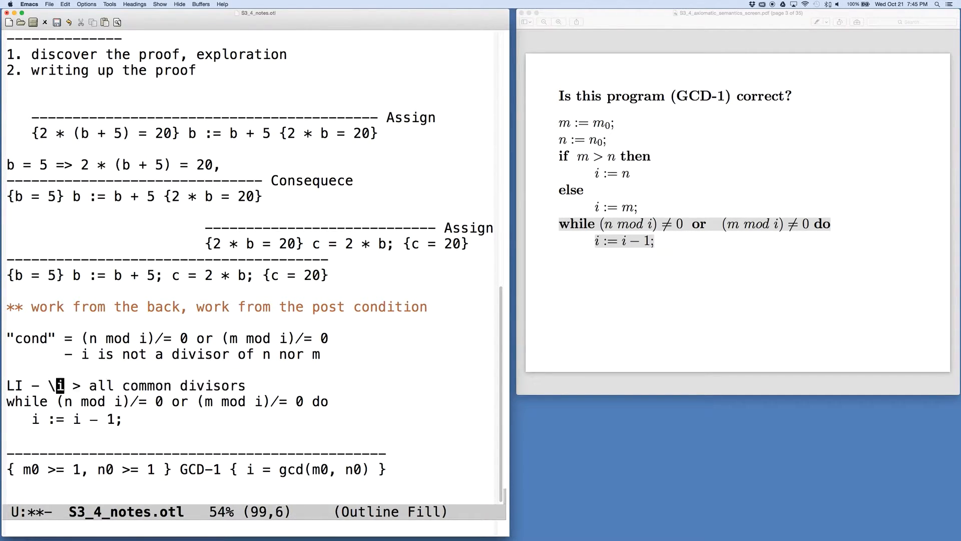
text(for j, j >)
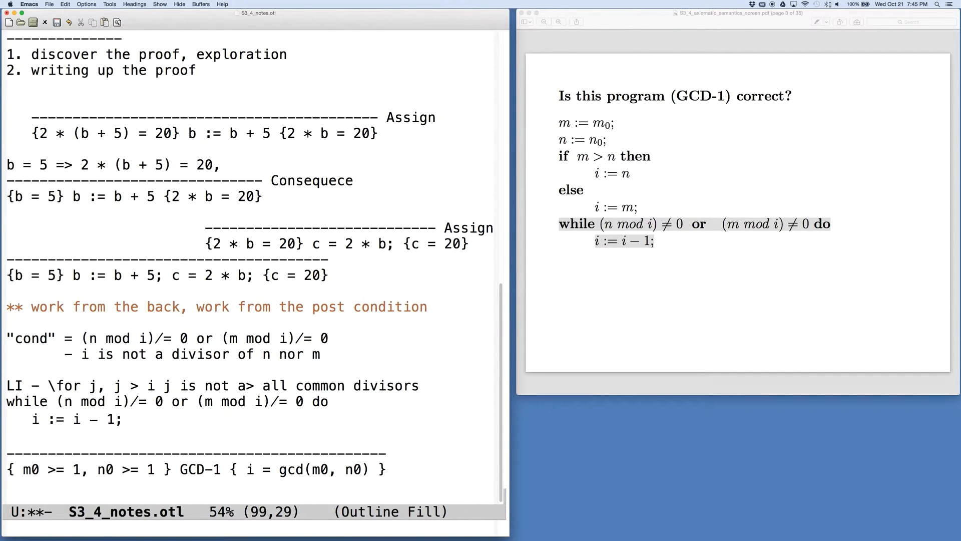
text(common divisor)
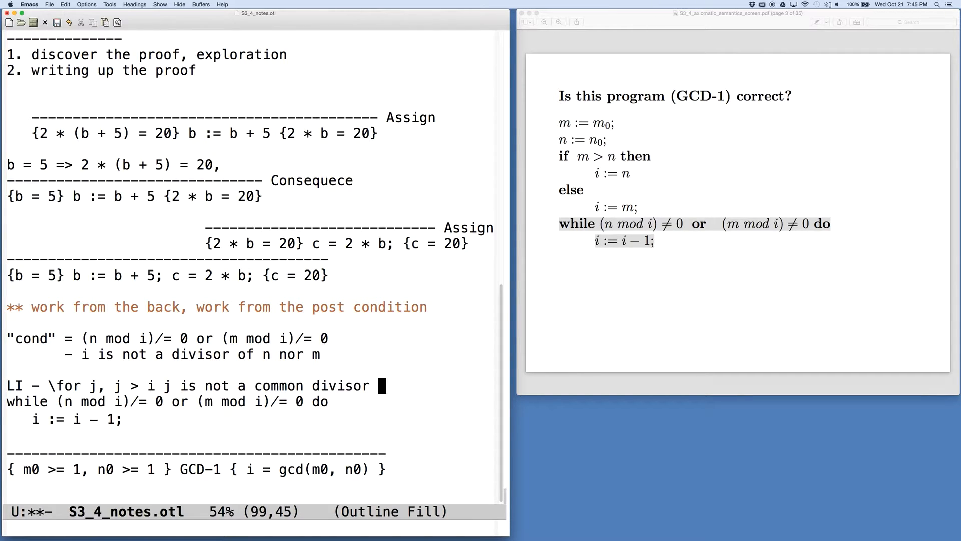
text(of n and m)
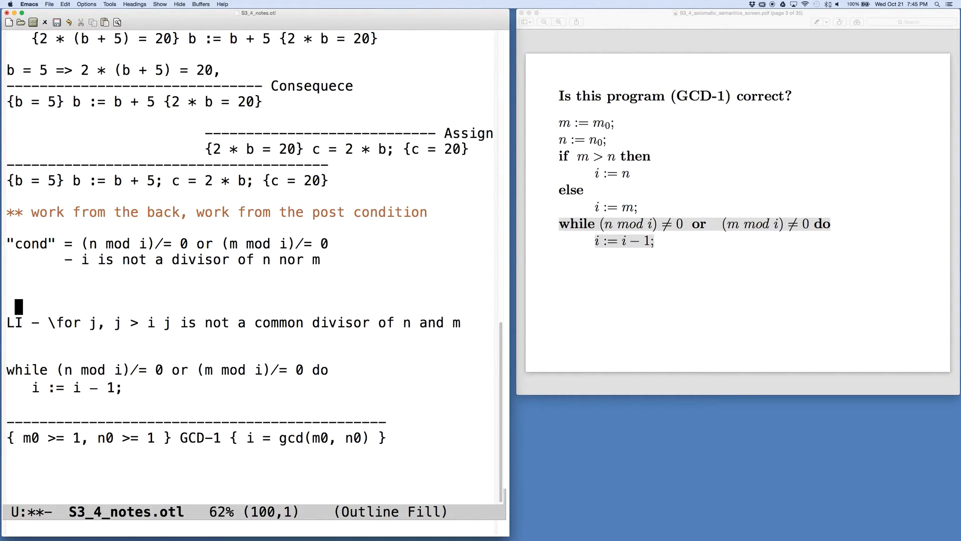
Step: Define "post" = i = gcd(m0 n0) and begin the next "post" line
text(")
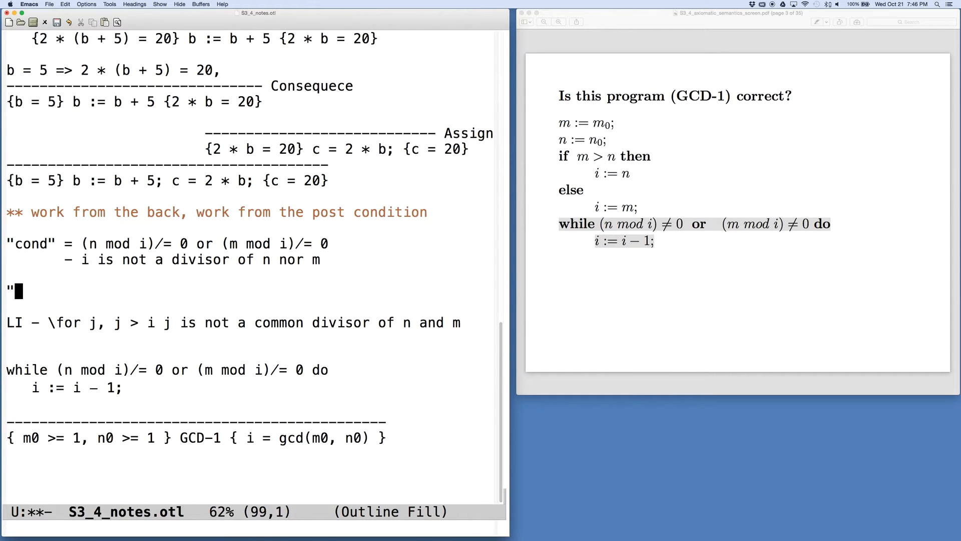
mouse_move(208, 492)
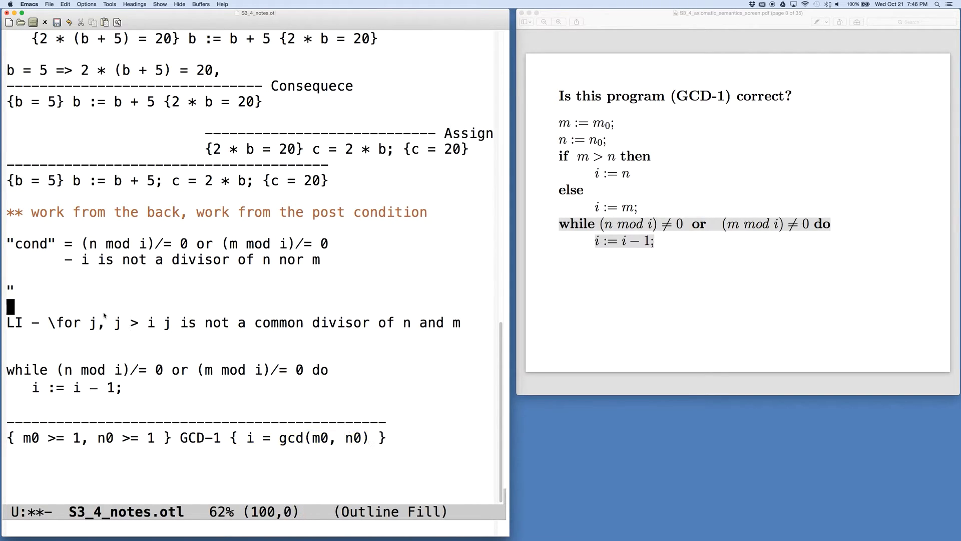
text(p)
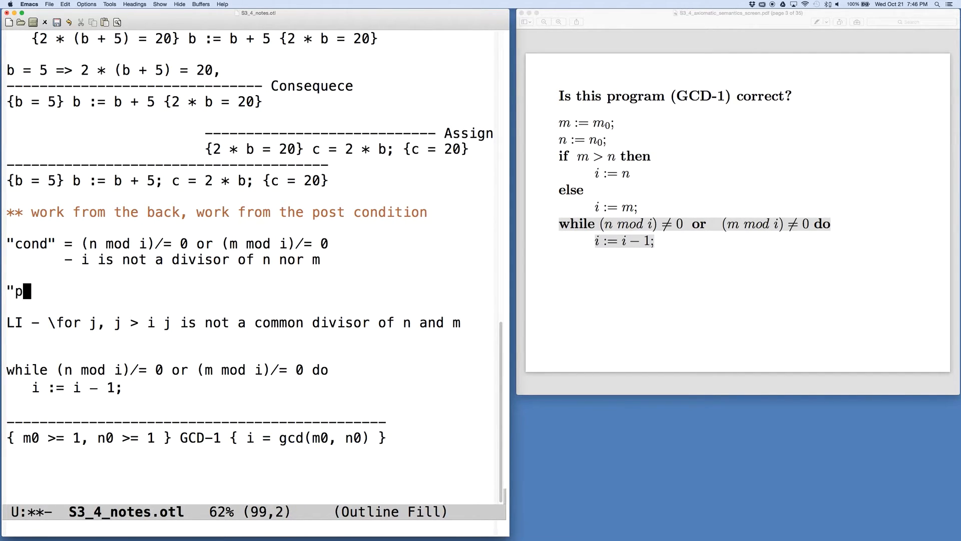
text(ost)
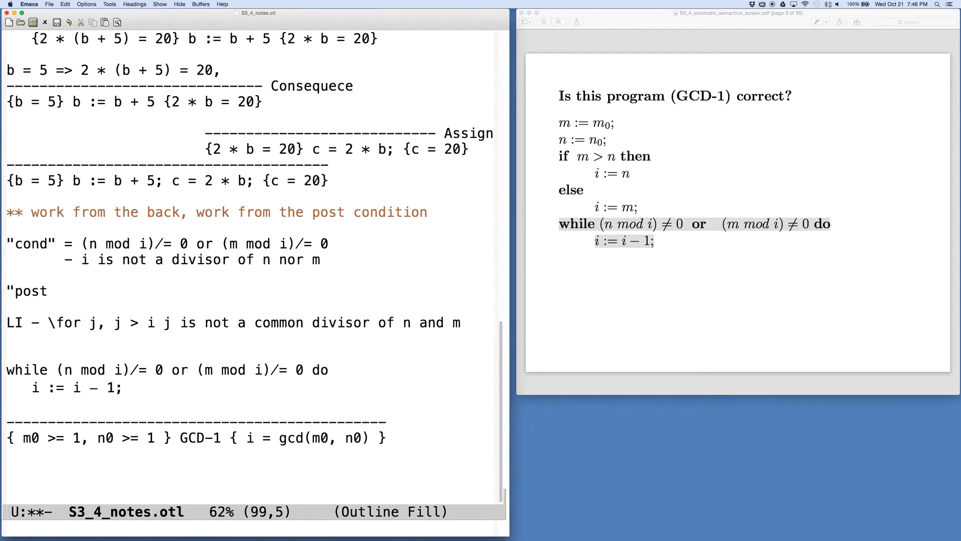
text(= i)
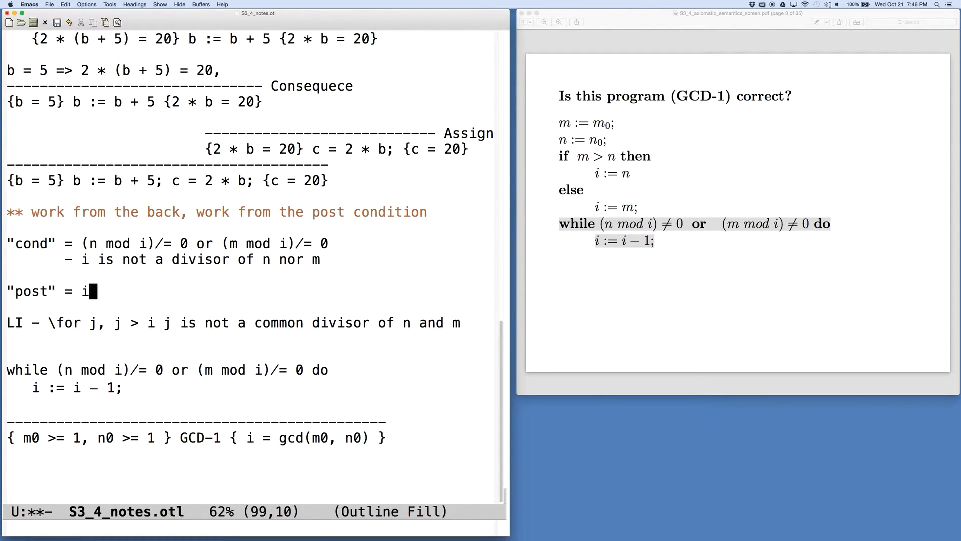
text(= g)
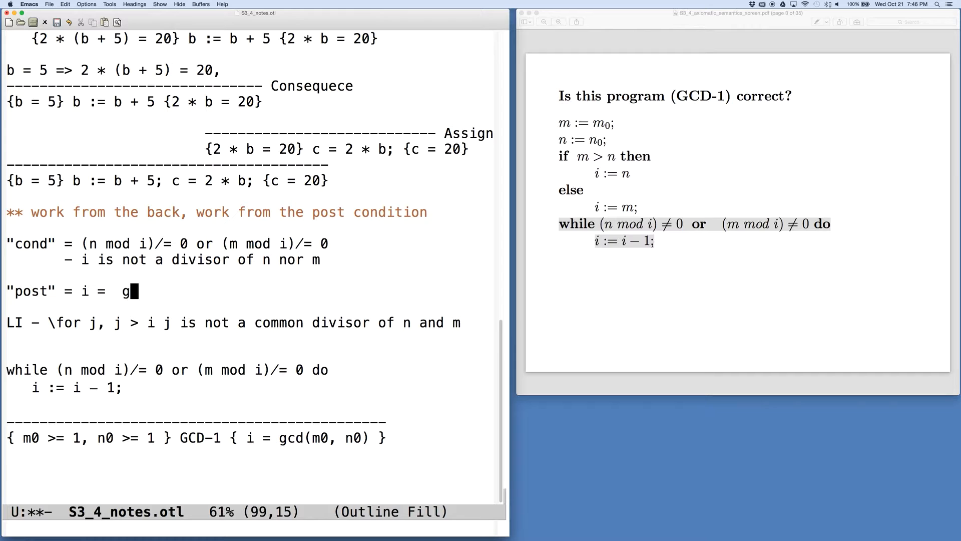
text(cd(m0)
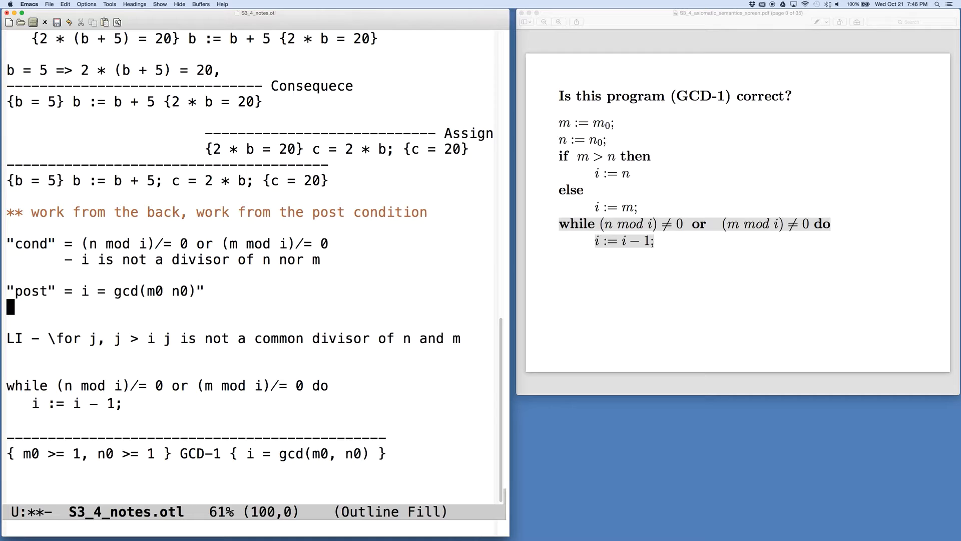
text("pos)
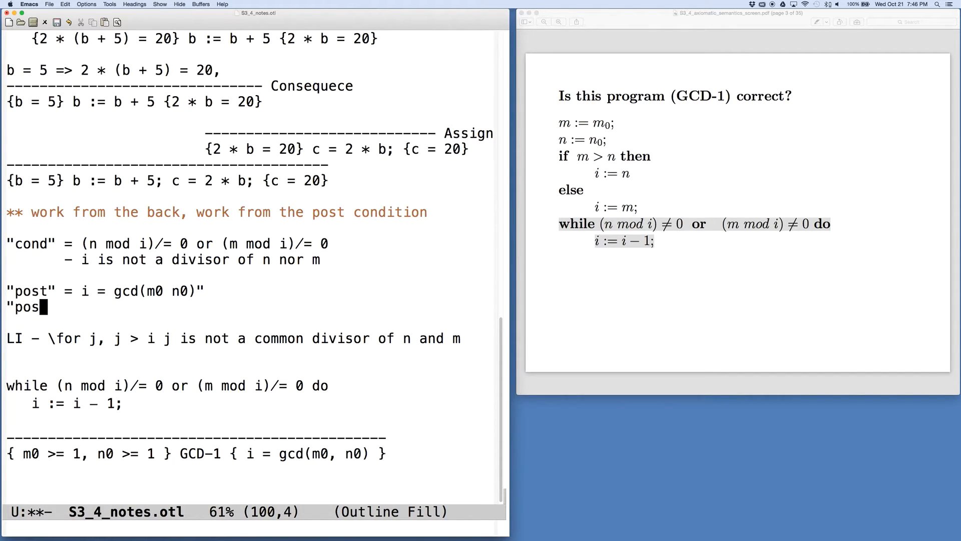
Step: Name the new definition "post1" and start it with \forall
text(t')
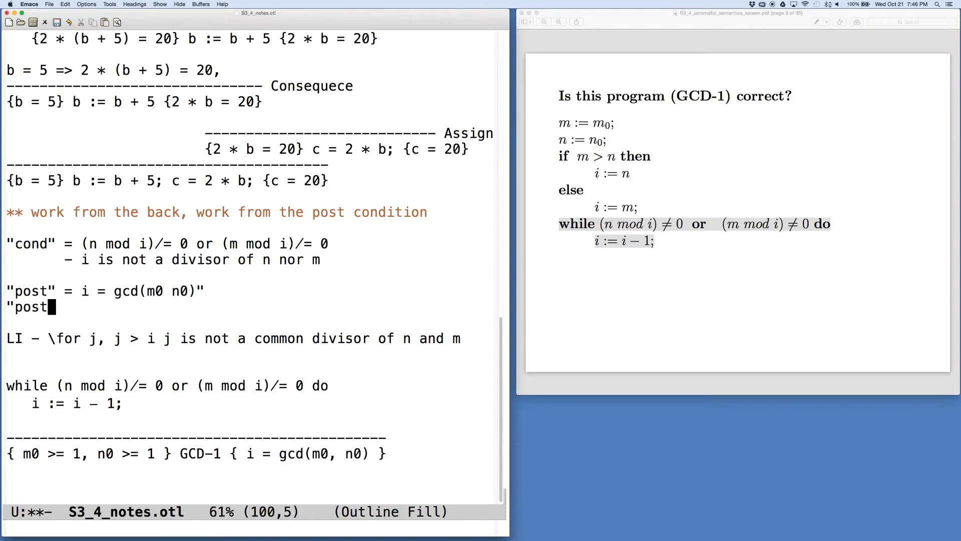
text(1)
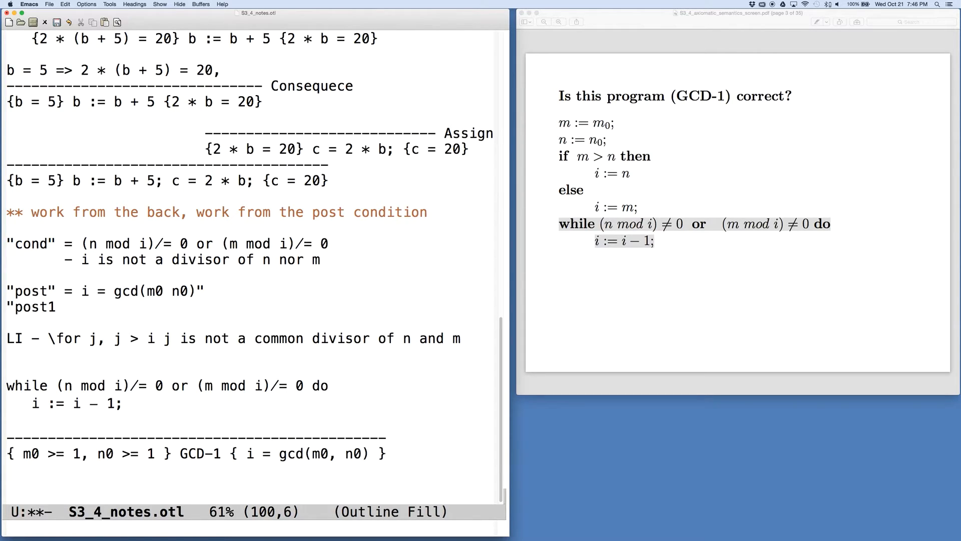
click(71, 306)
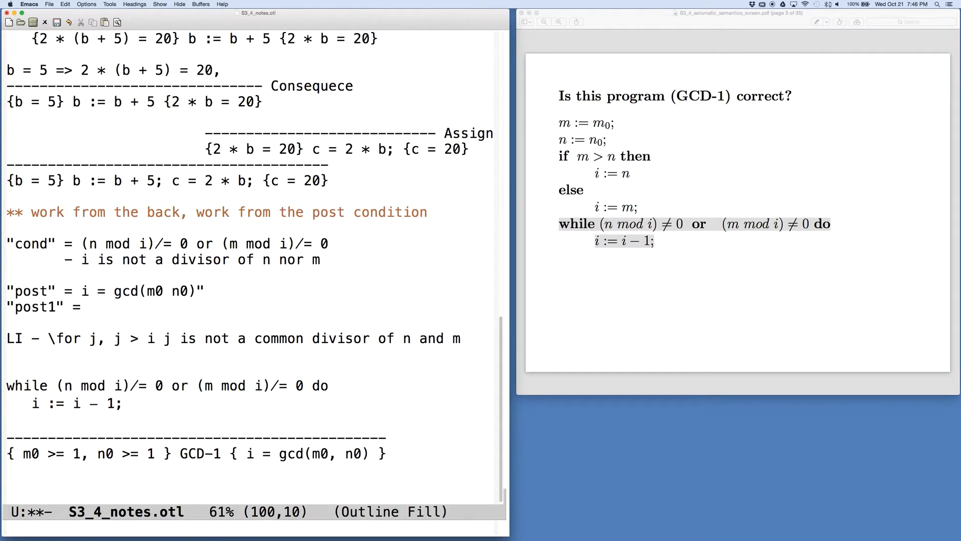
text(\)
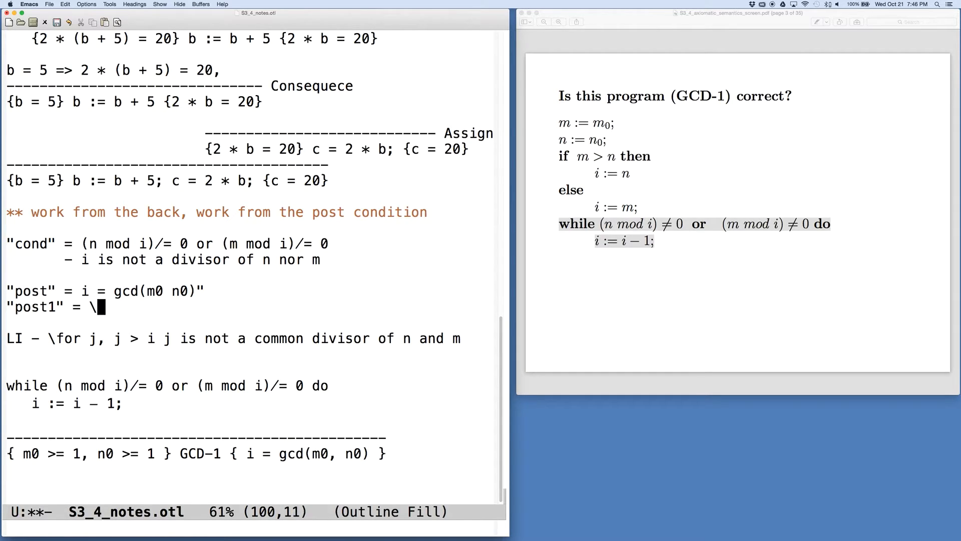
text(orall j)
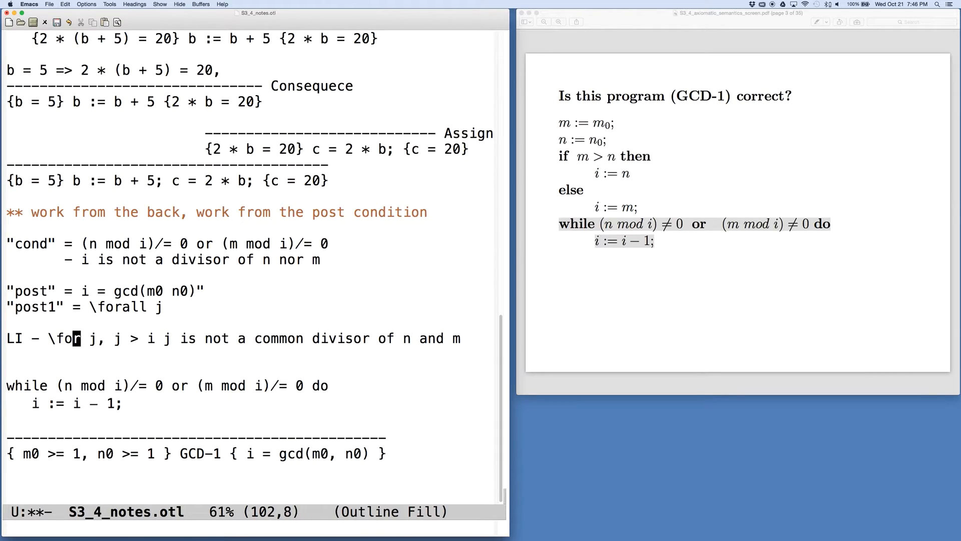
click(166, 306)
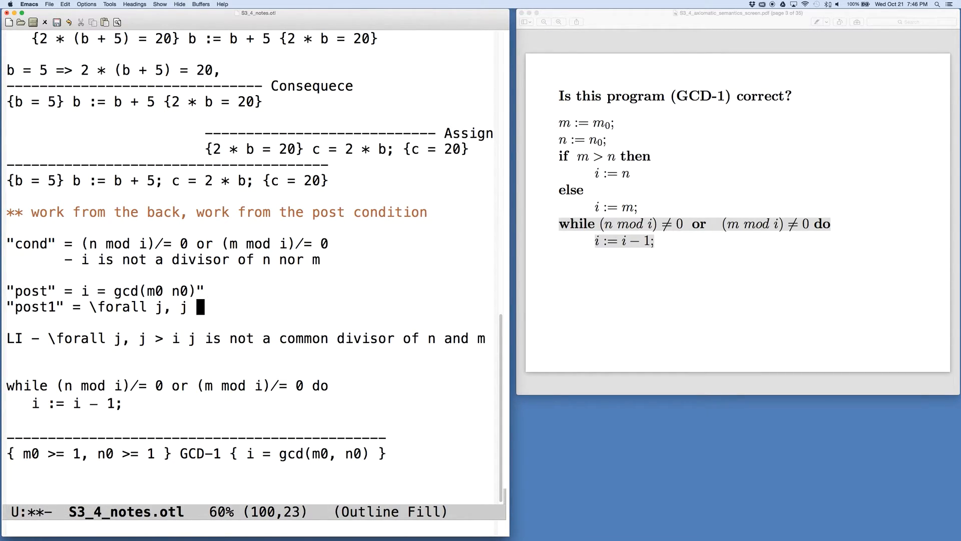
Step: State that every j > i is not a common divisor of n0 and m0, while i is
text(> i)
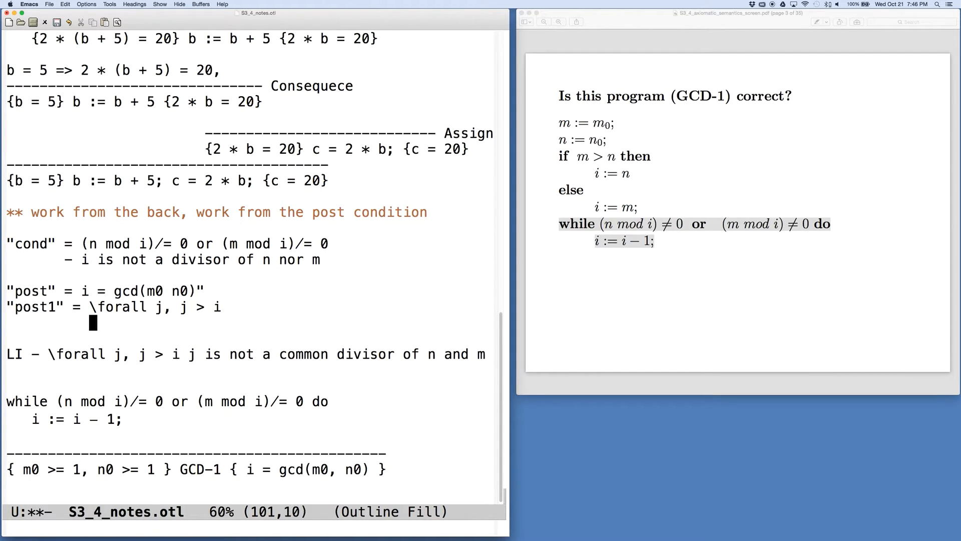
text(j is not a c)
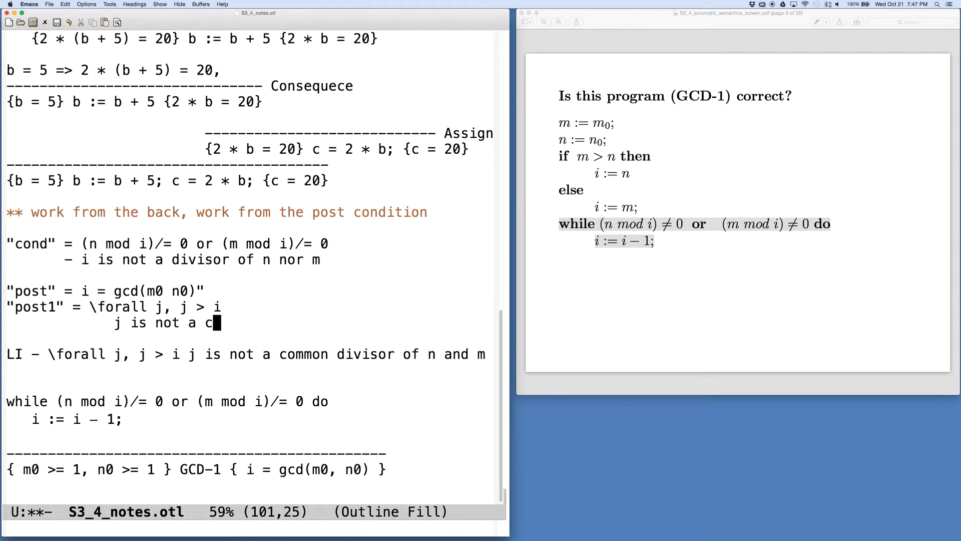
text(ommon dvision)
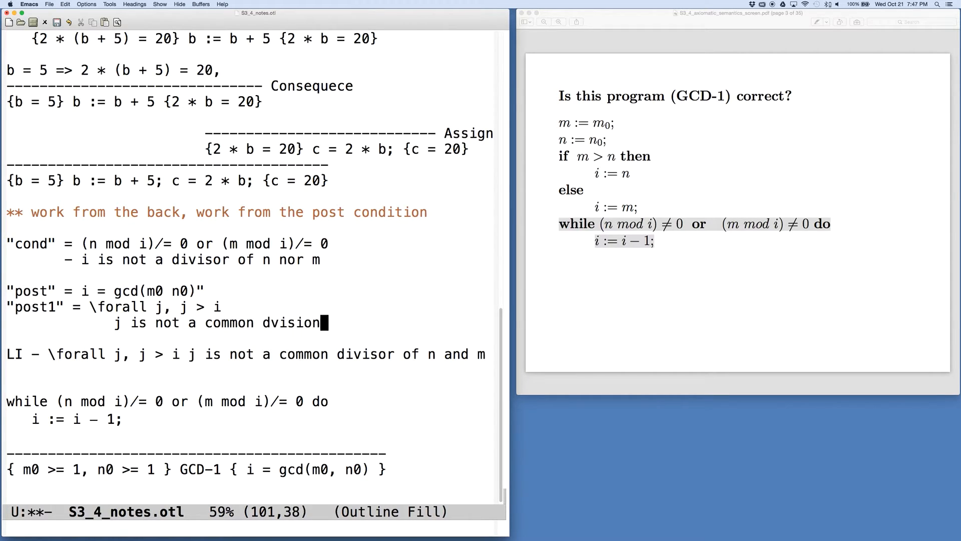
key(BackSpace)
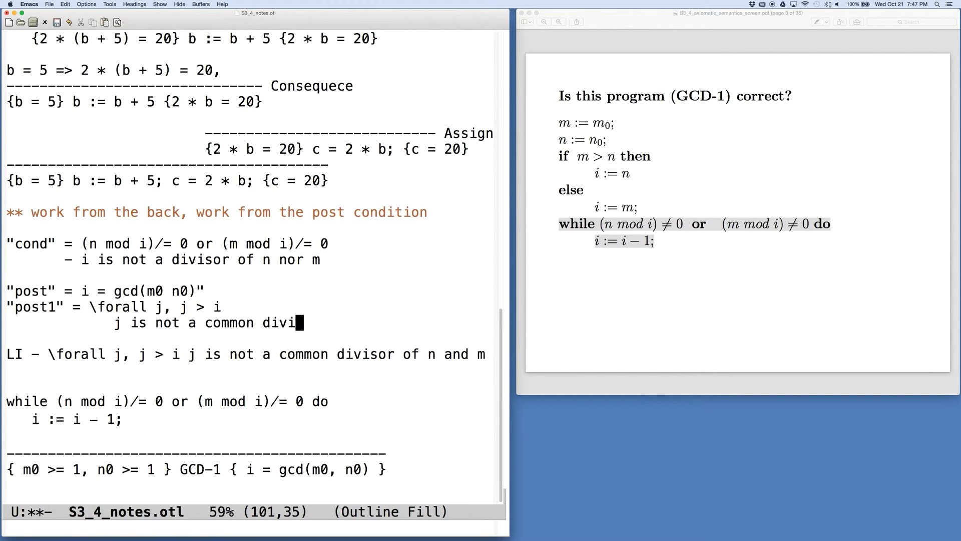
text(sor of n and m)
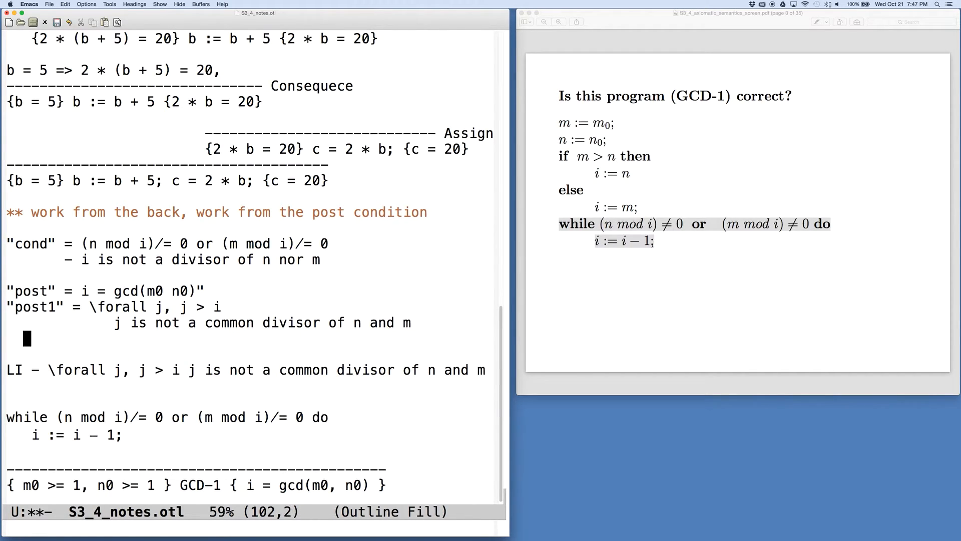
text(and)
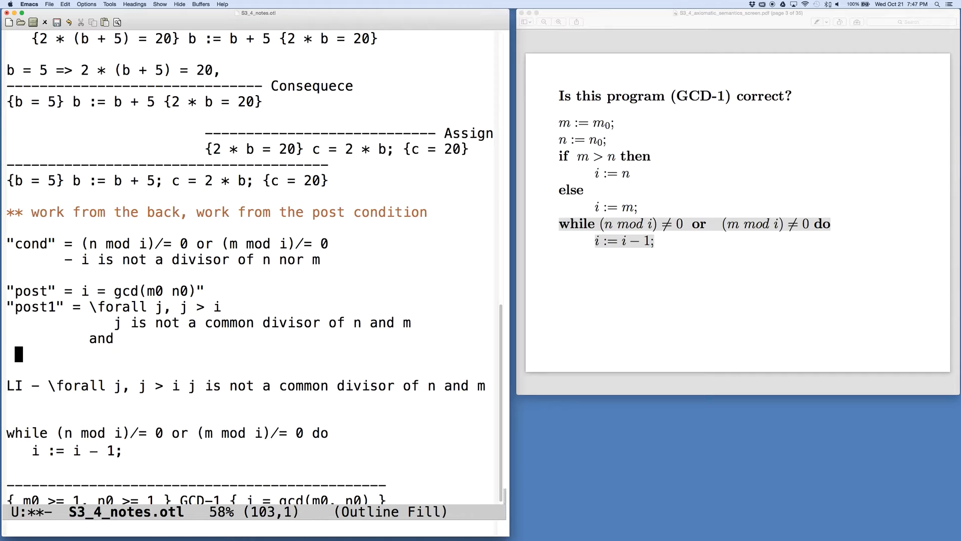
text(i is a common)
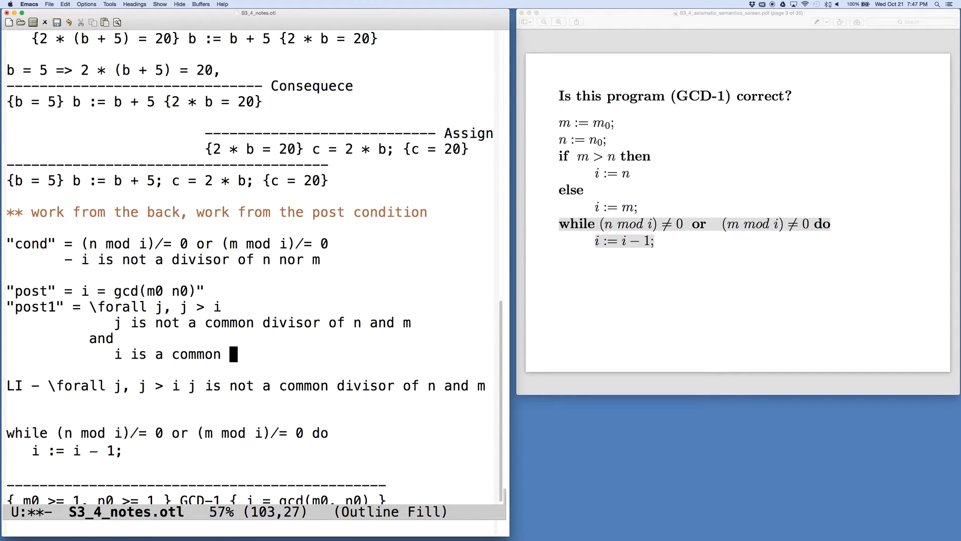
text(divisor of n amd m)
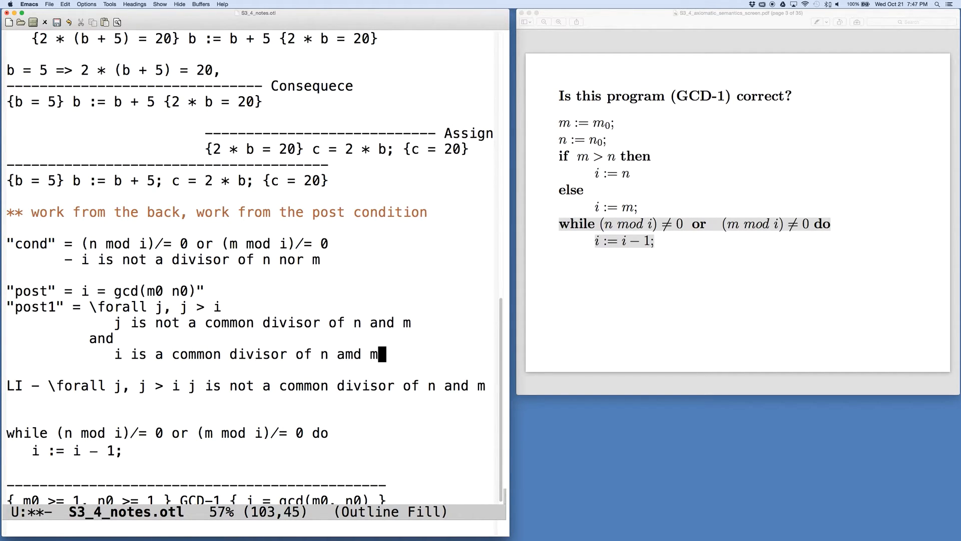
text(and)
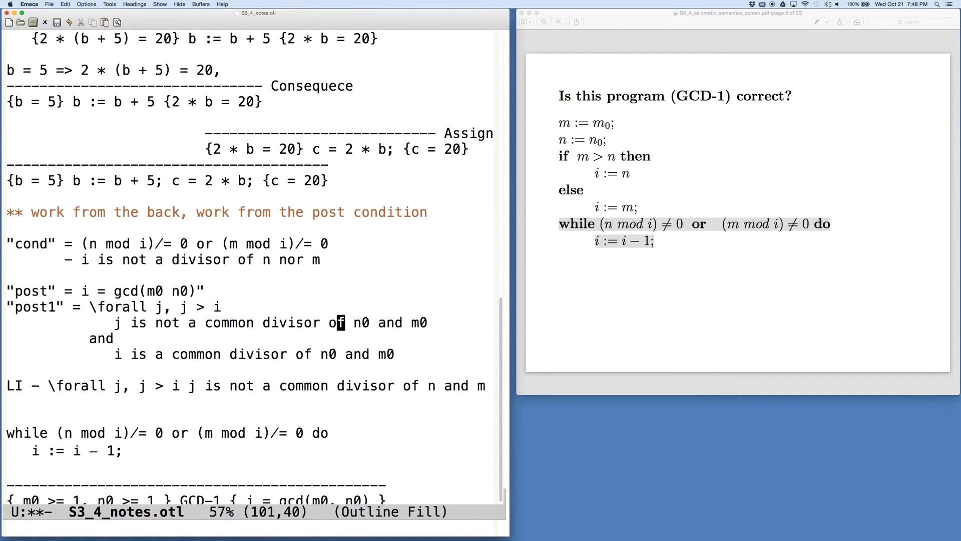
Step: Duplicate post1 below as post2, replacing n0 and m0 with n and m
click(10, 371)
text(i is a common divisor of n and m)
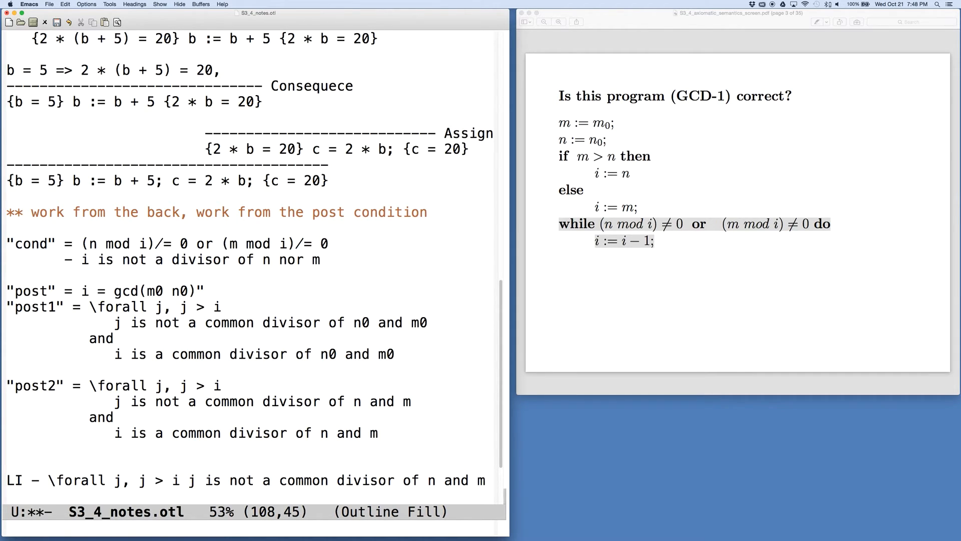
scroll(down, 3)
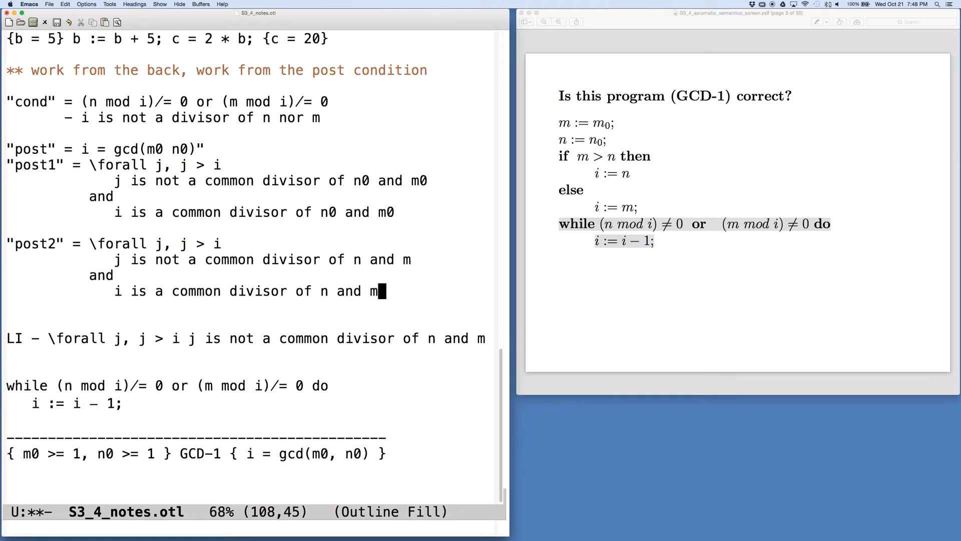
scroll(down, 3)
text(")
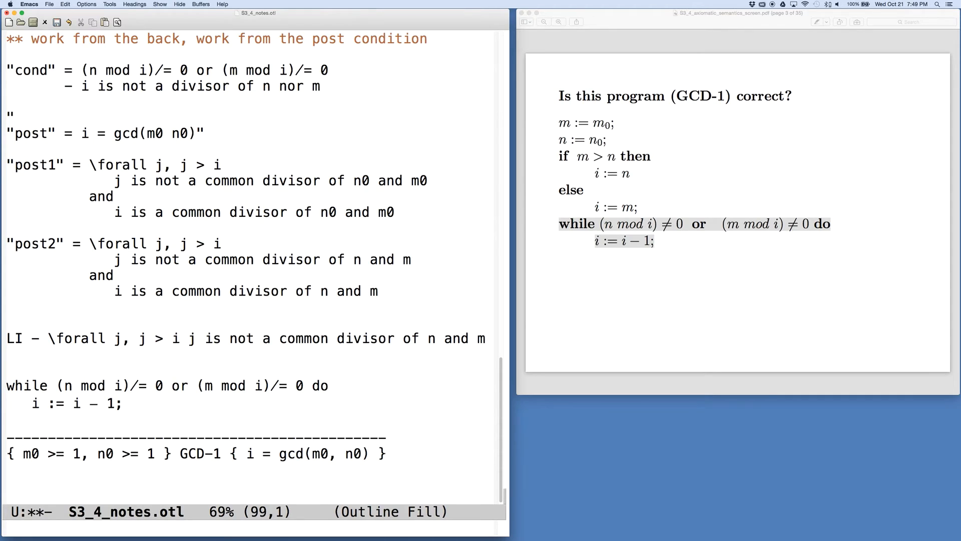
Step: Define "negcond" = (n mod i) = 0 and (m mod i) = 0, i is a common divisor
text(negcond" =)
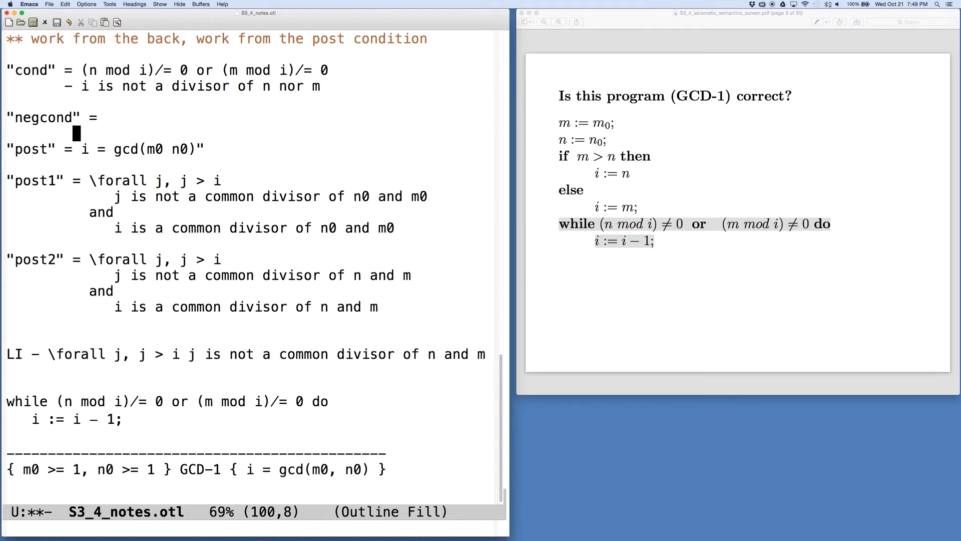
text(i is a common divisor of n and m)
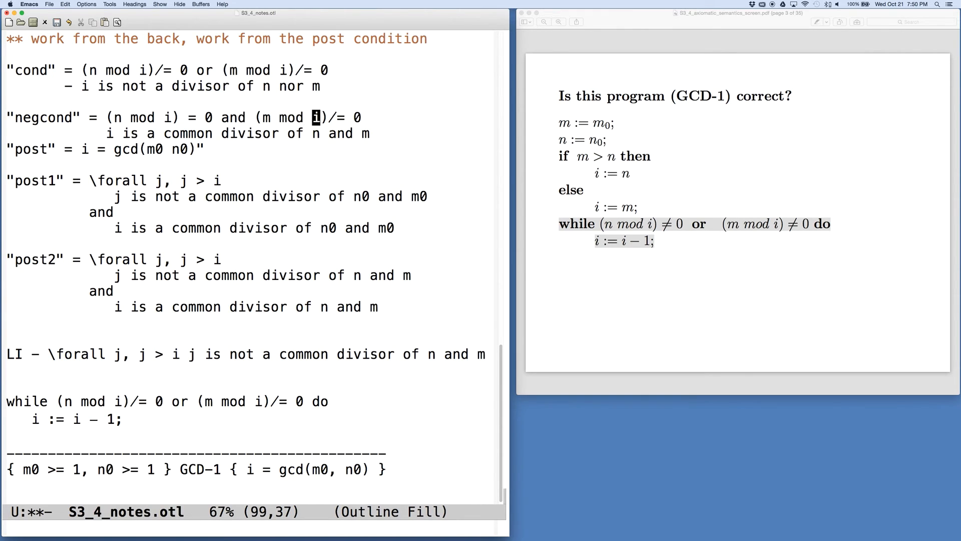
key(Right)
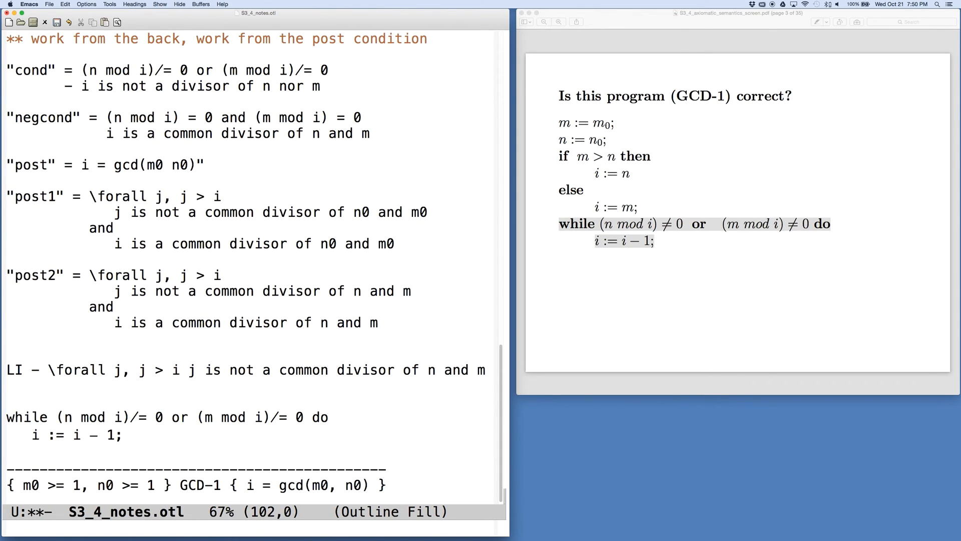
mouse_move(325, 345)
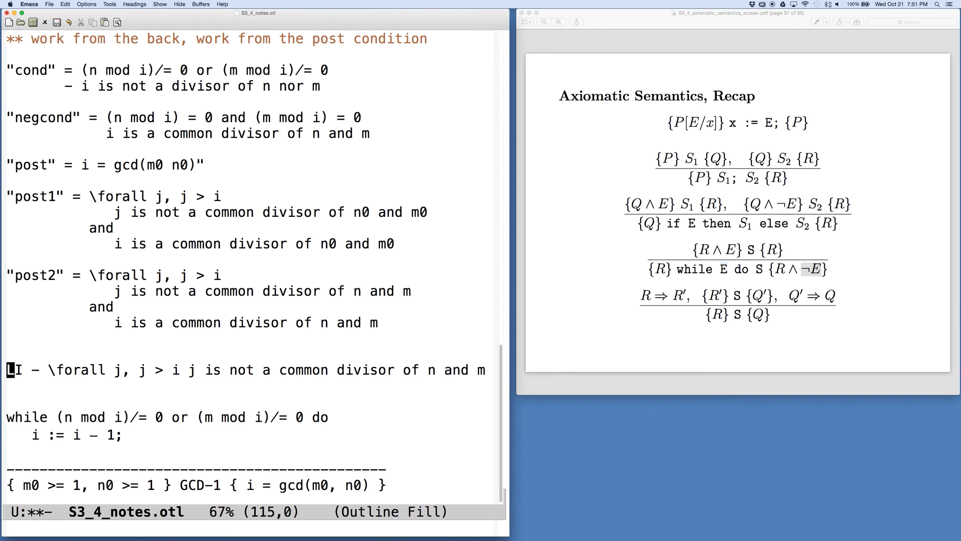
mouse_move(375, 262)
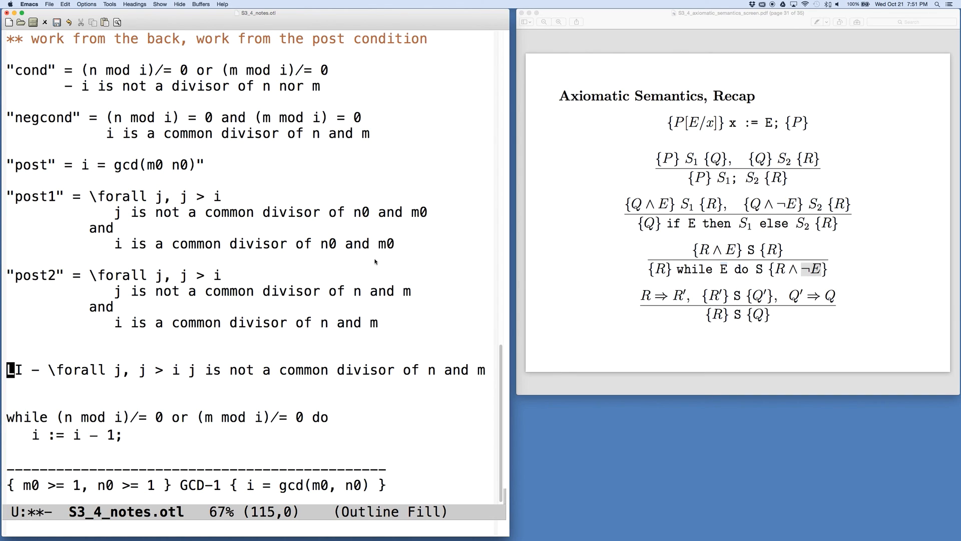